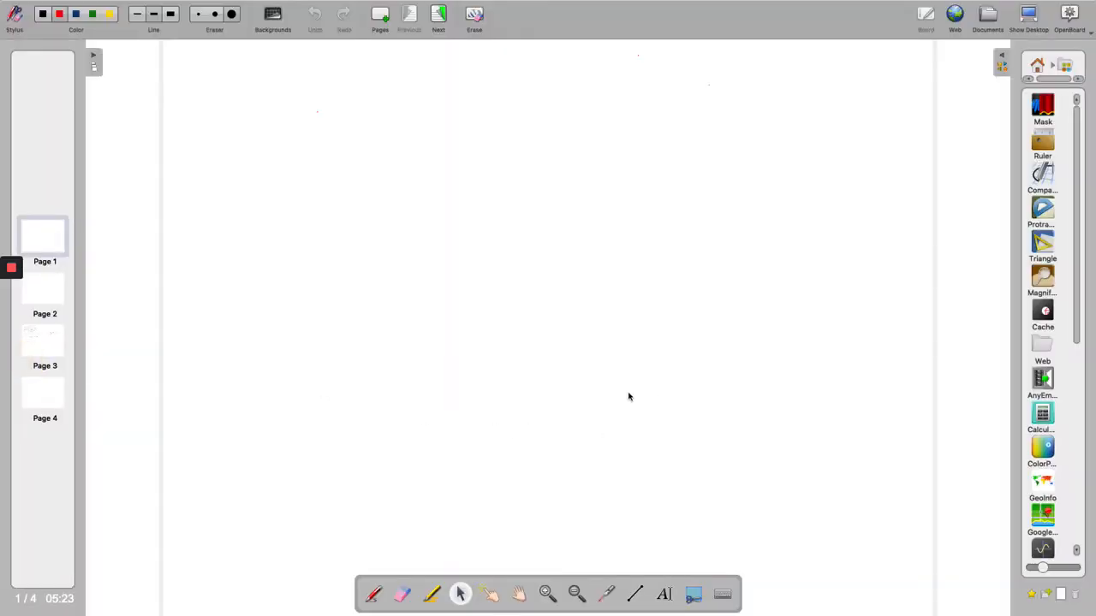
# Hide the OpenBoard whiteboard to reveal the PowerPoint quiz title slide
pyautogui.click(315, 17)
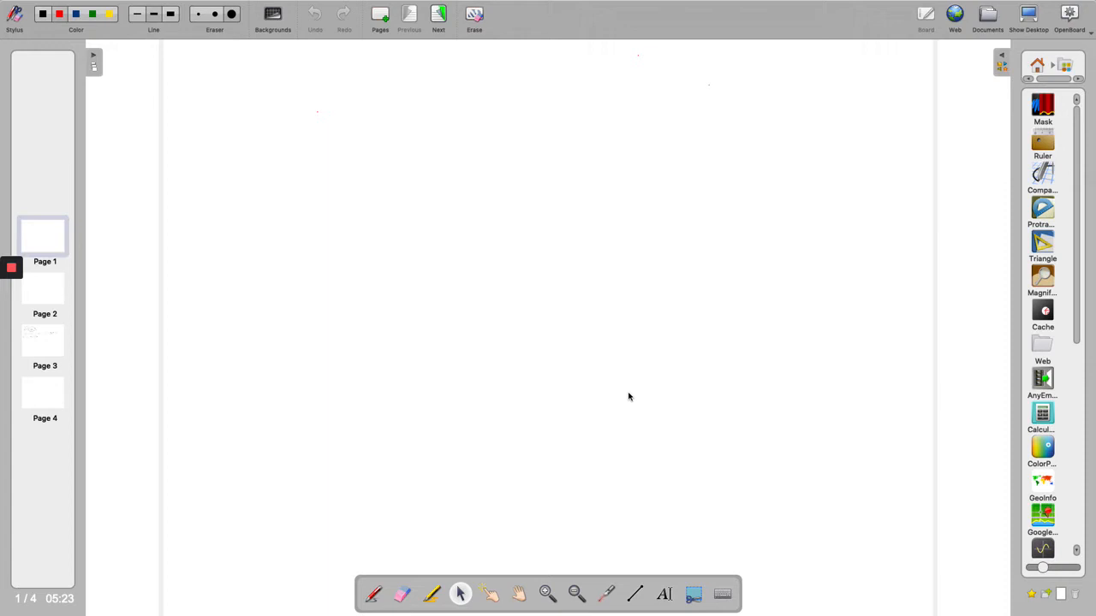
pyautogui.moveTo(637, 381)
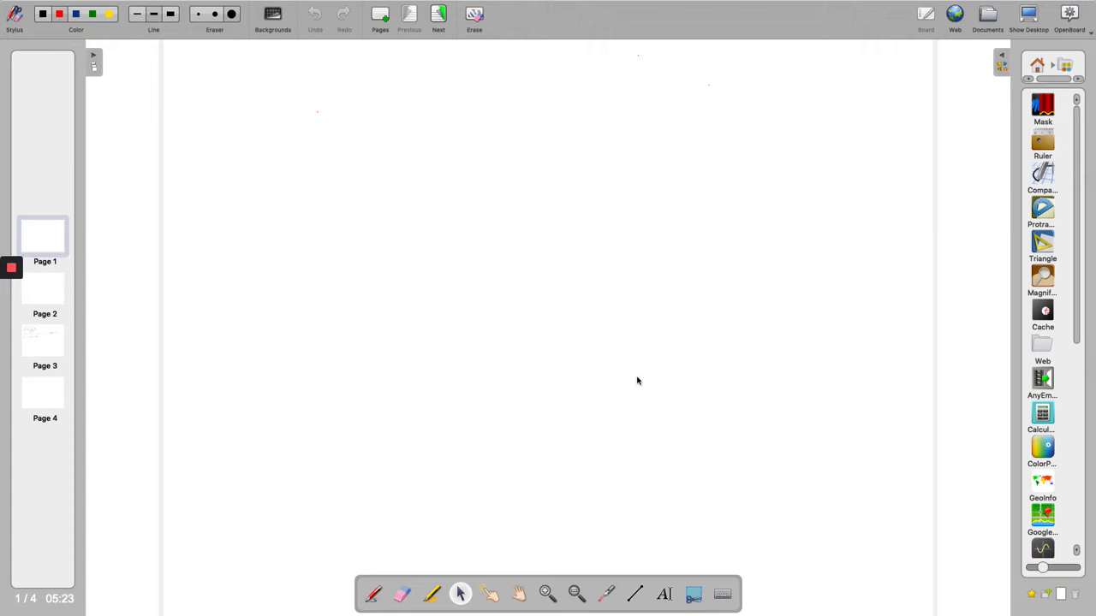
pyautogui.moveTo(566, 324)
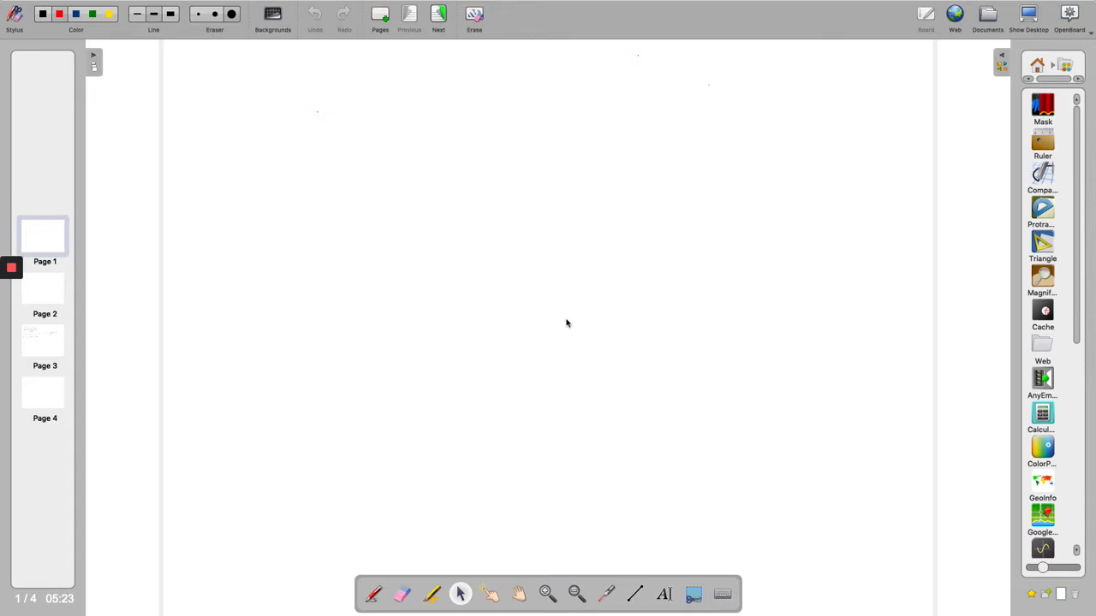
pyautogui.moveTo(653, 298)
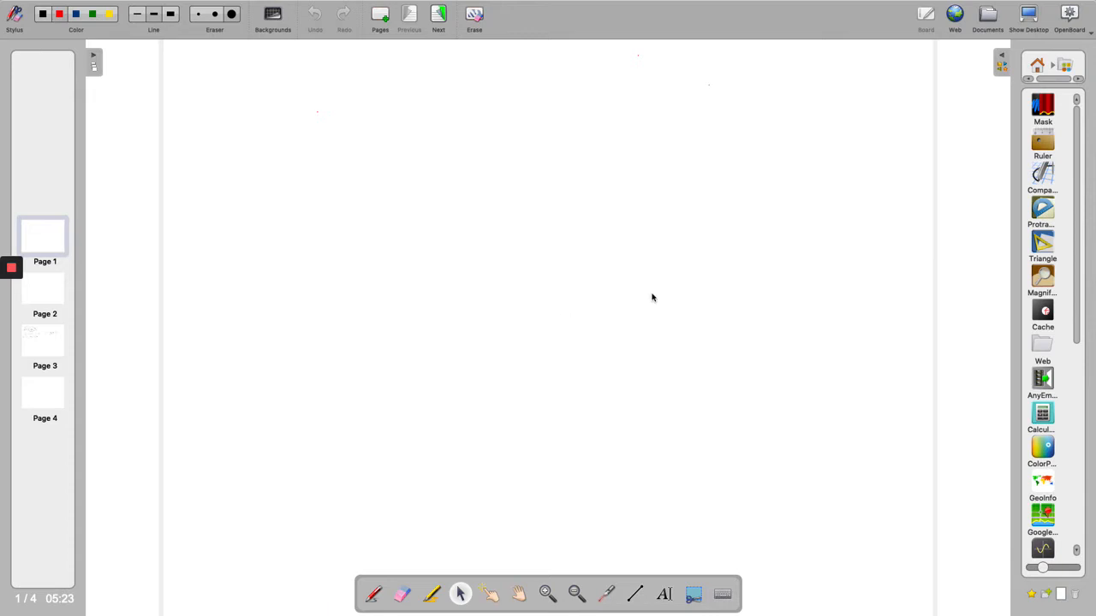
pyautogui.moveTo(712, 293)
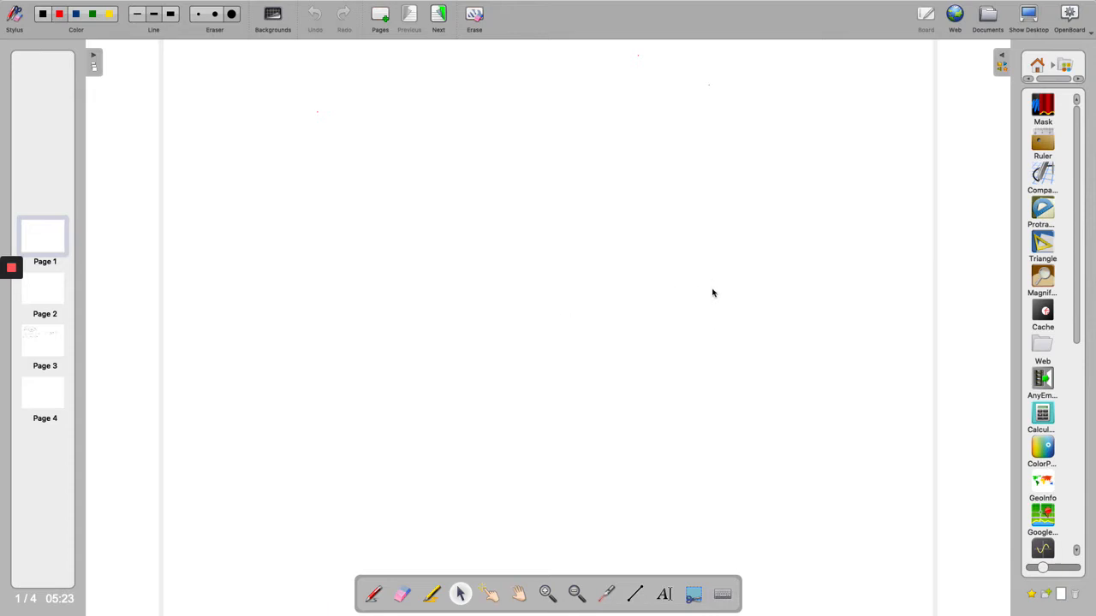
pyautogui.moveTo(889, 126)
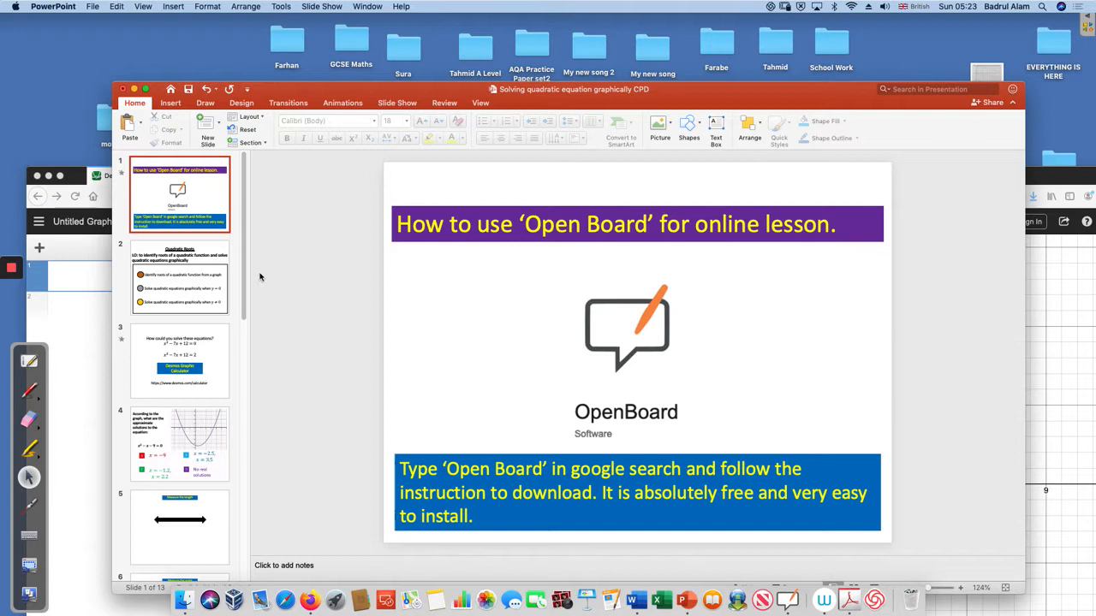
# Show slide 2, Quadratic Roots, then bring the blank Desmos calculator forward
pyautogui.click(179, 278)
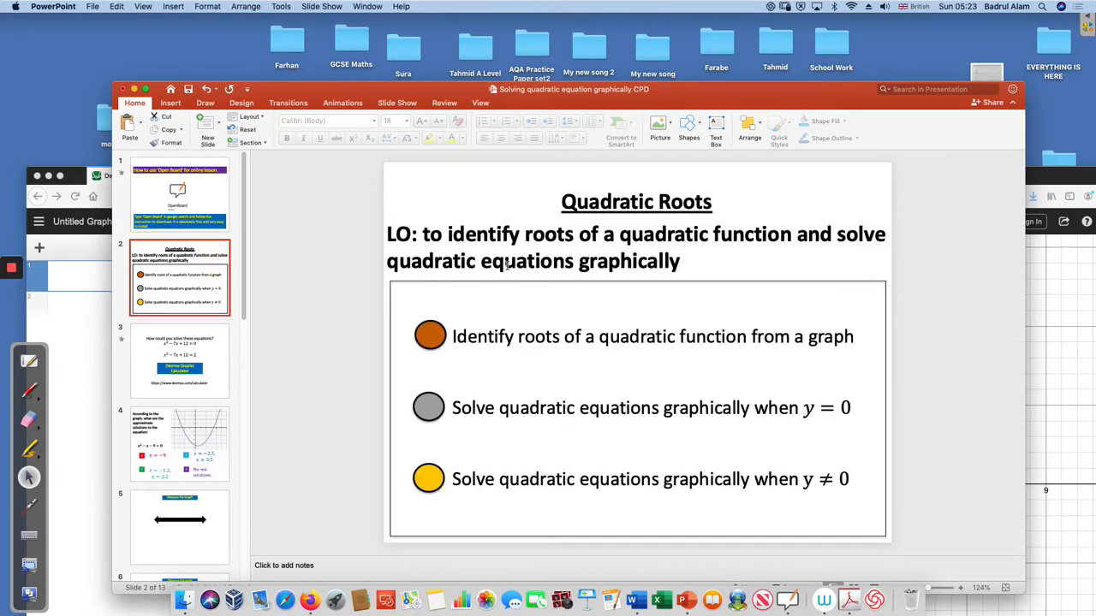
pyautogui.moveTo(607, 367)
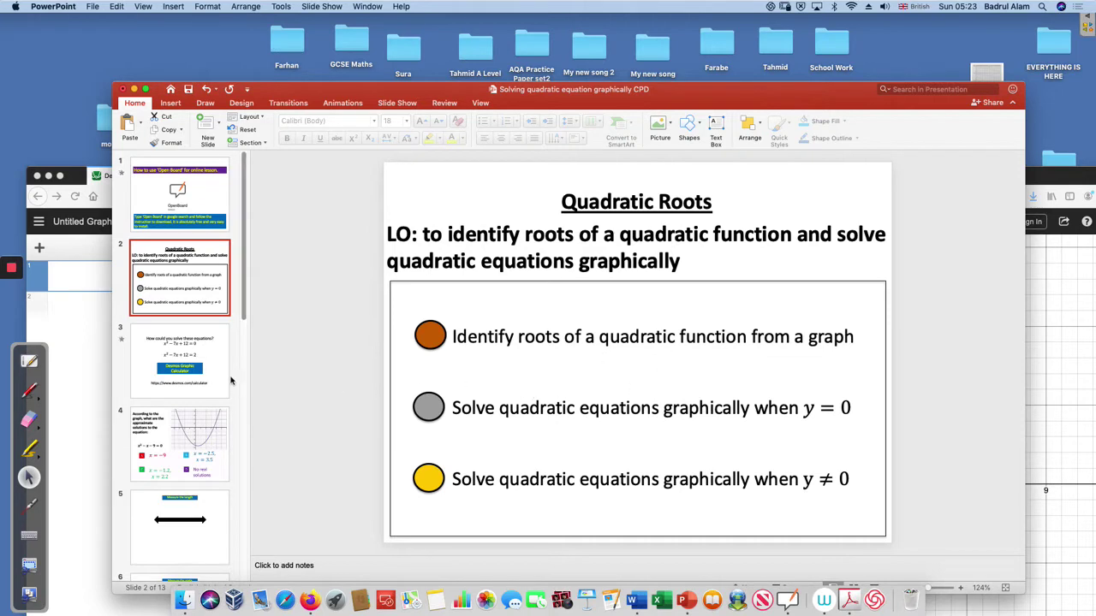
pyautogui.click(180, 361)
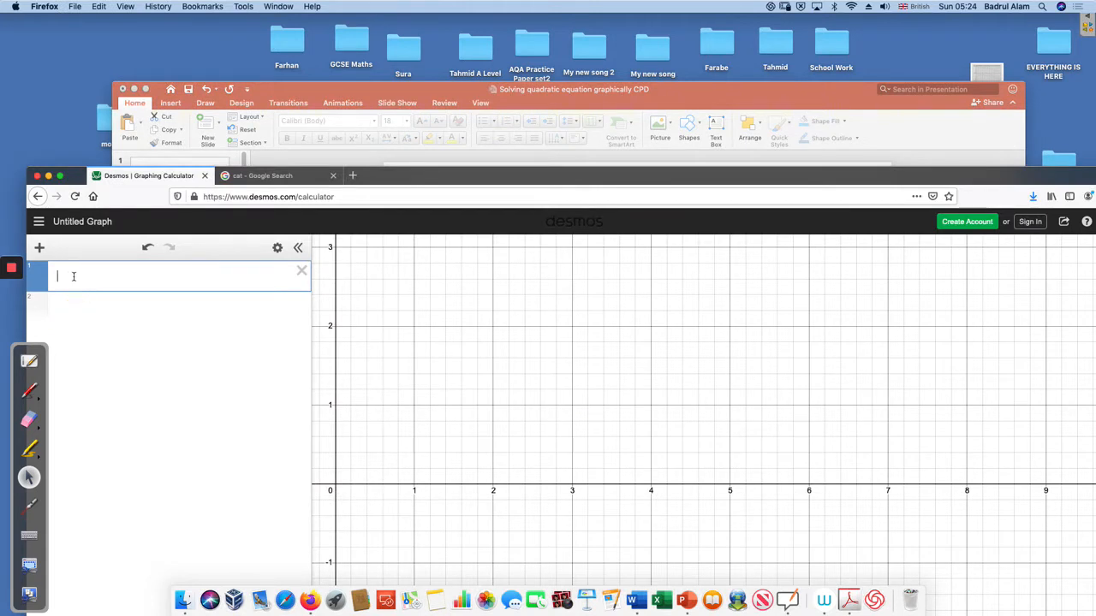
# Enter y = x^2 - 7x + 12 in the first Desmos expression box
pyautogui.write('y')
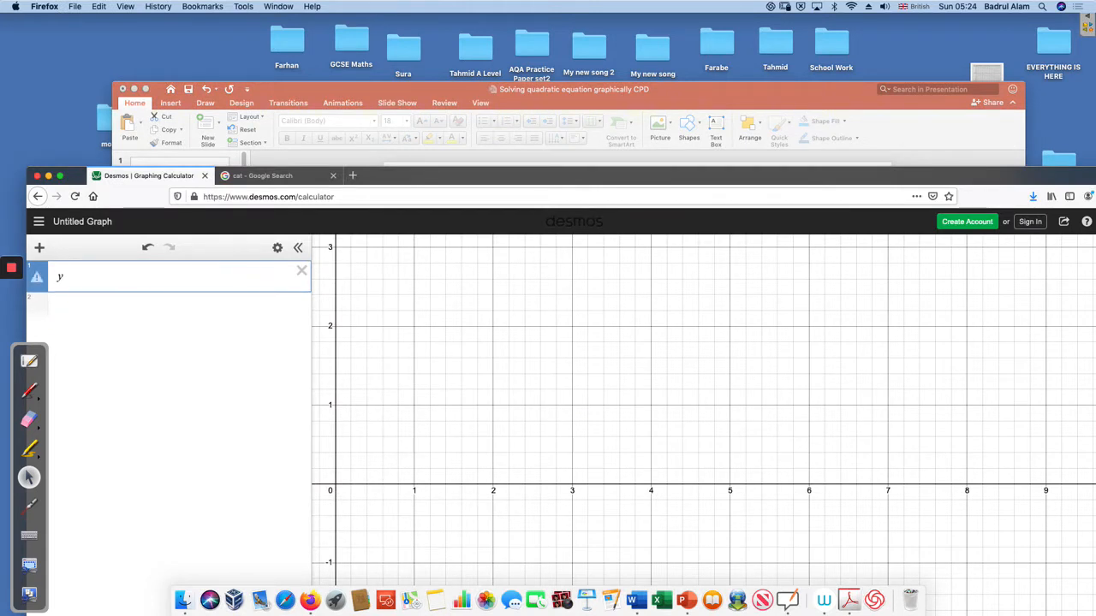
pyautogui.write('=x^2')
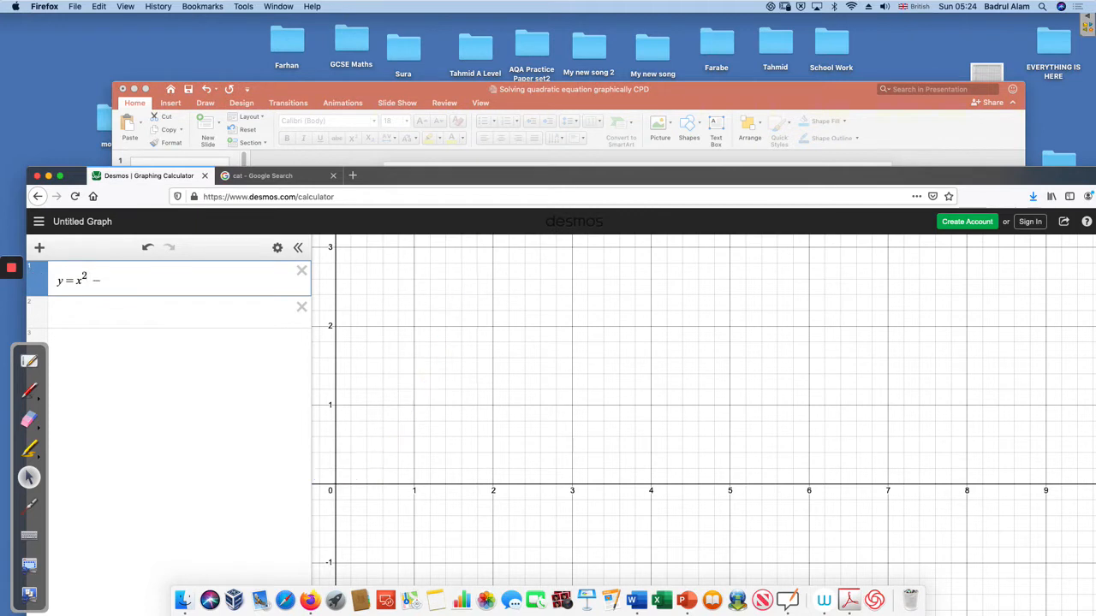
pyautogui.write('- 7x')
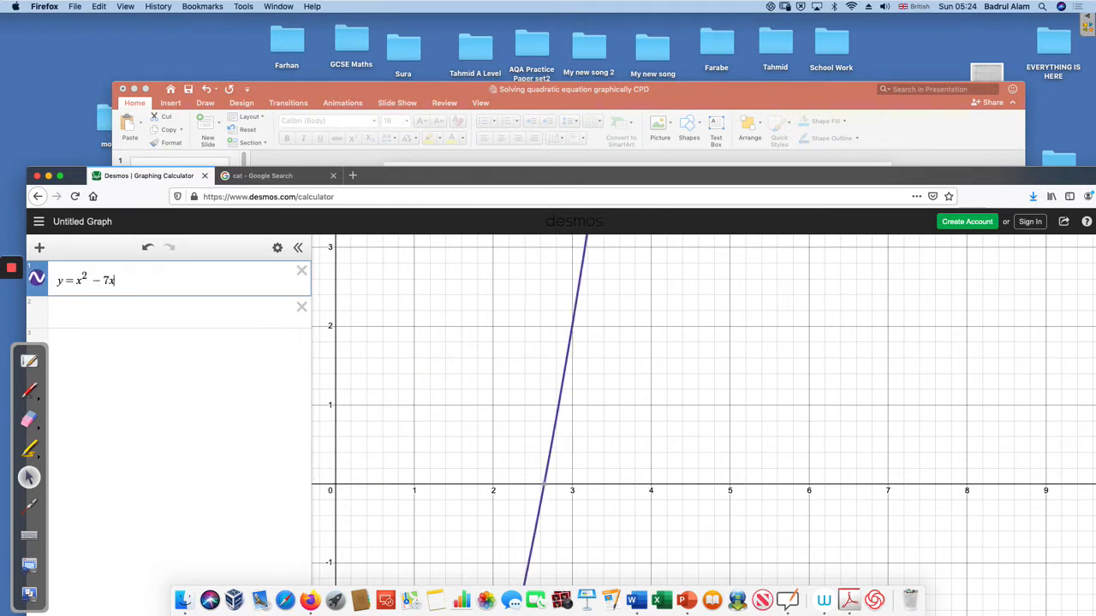
pyautogui.write('+ 12')
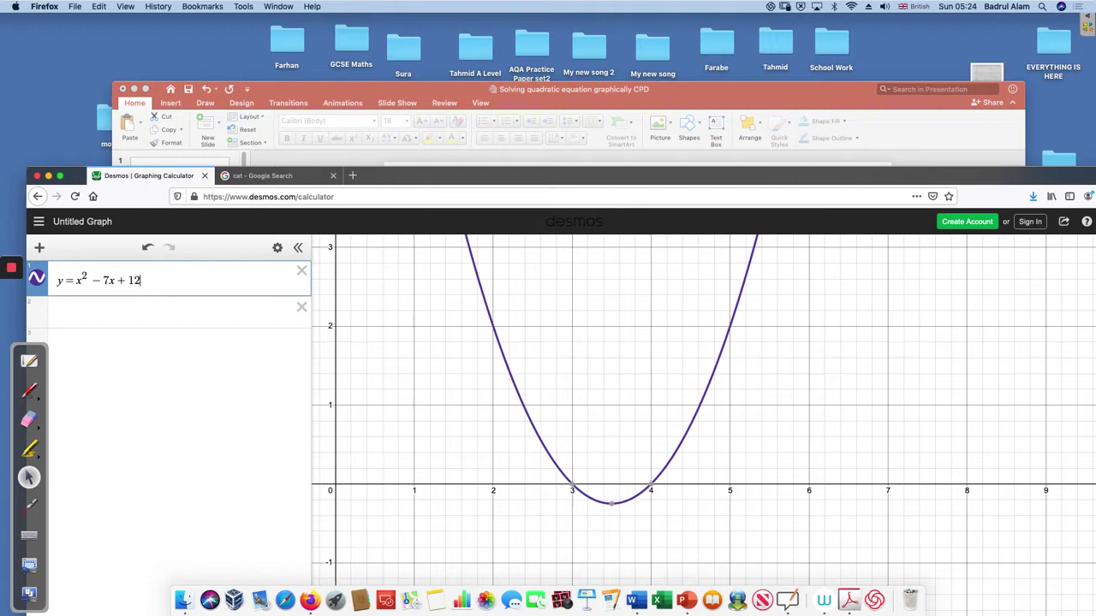
pyautogui.moveTo(525, 462)
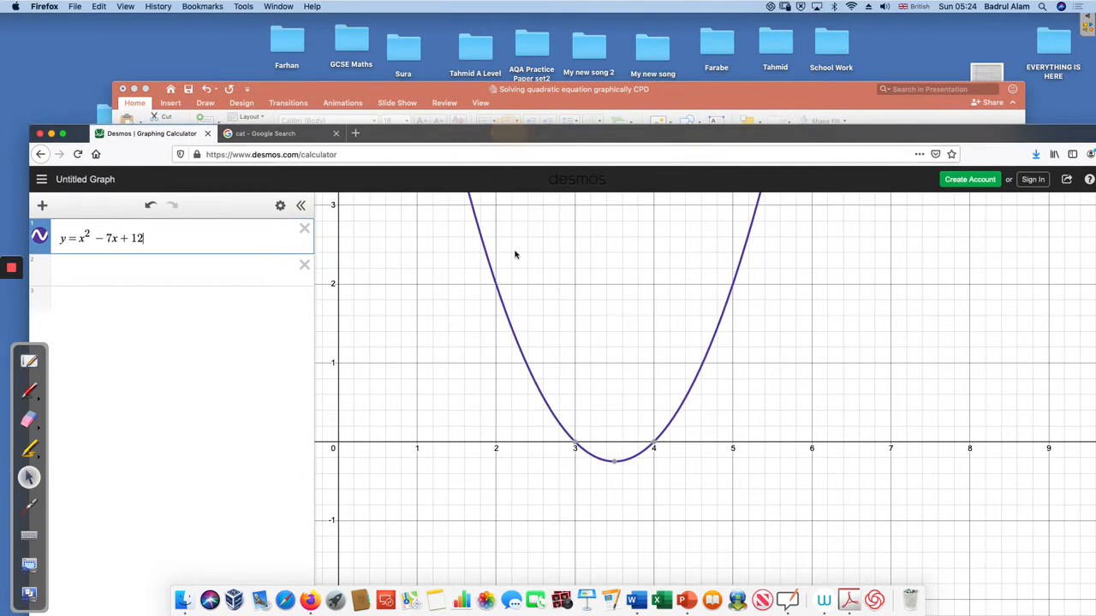
pyautogui.moveTo(32, 395)
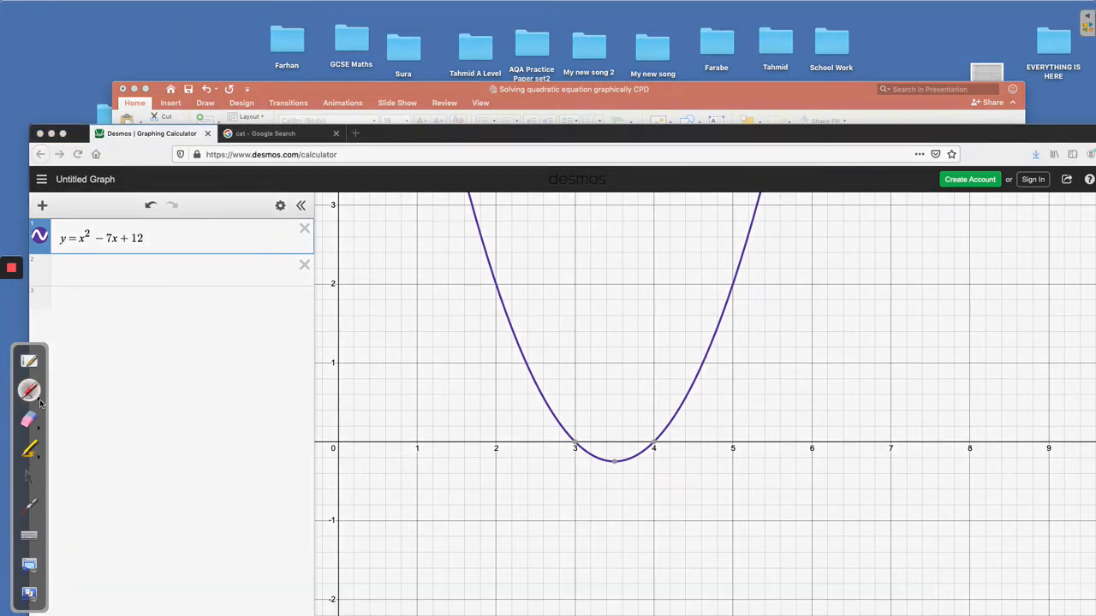
# Pick OpenBoard's pen to circle the parabola's x-axis crossings at 3 and 4
pyautogui.click(29, 391)
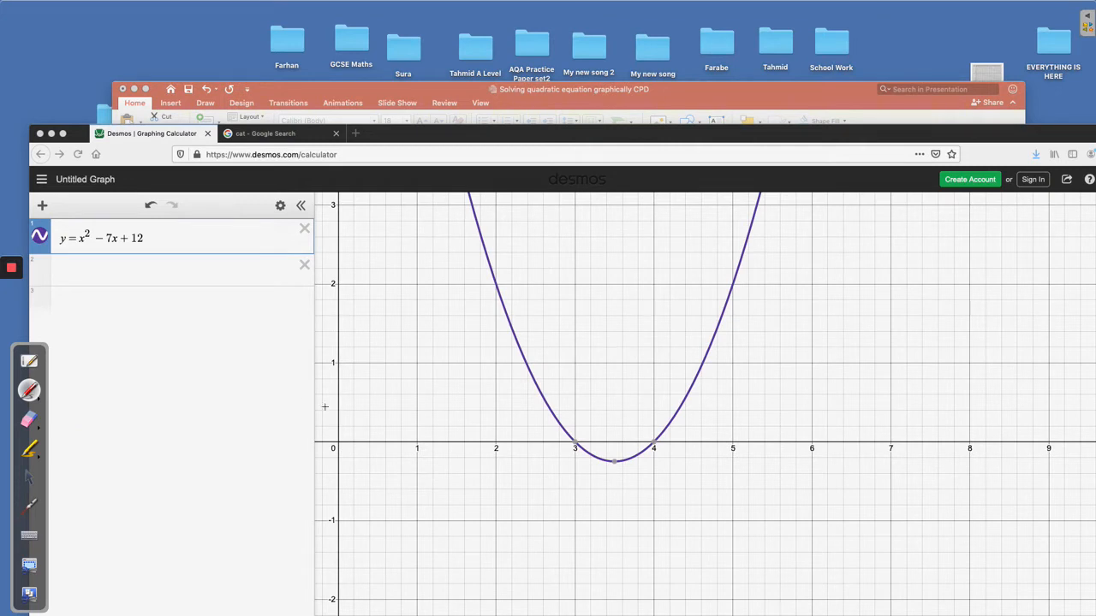
pyautogui.moveTo(572, 419)
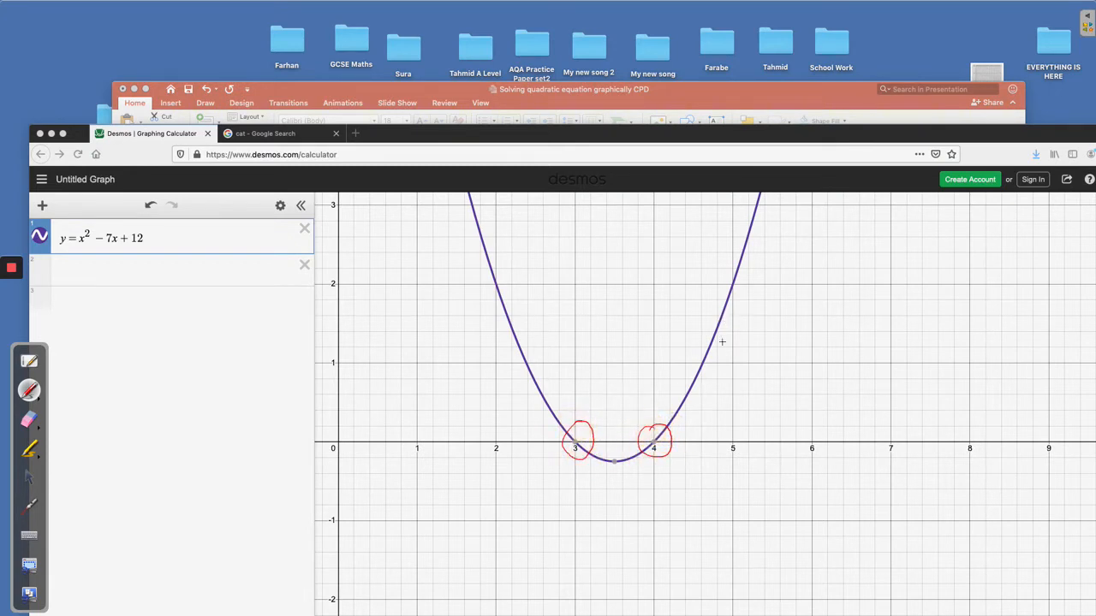
pyautogui.moveTo(434, 332)
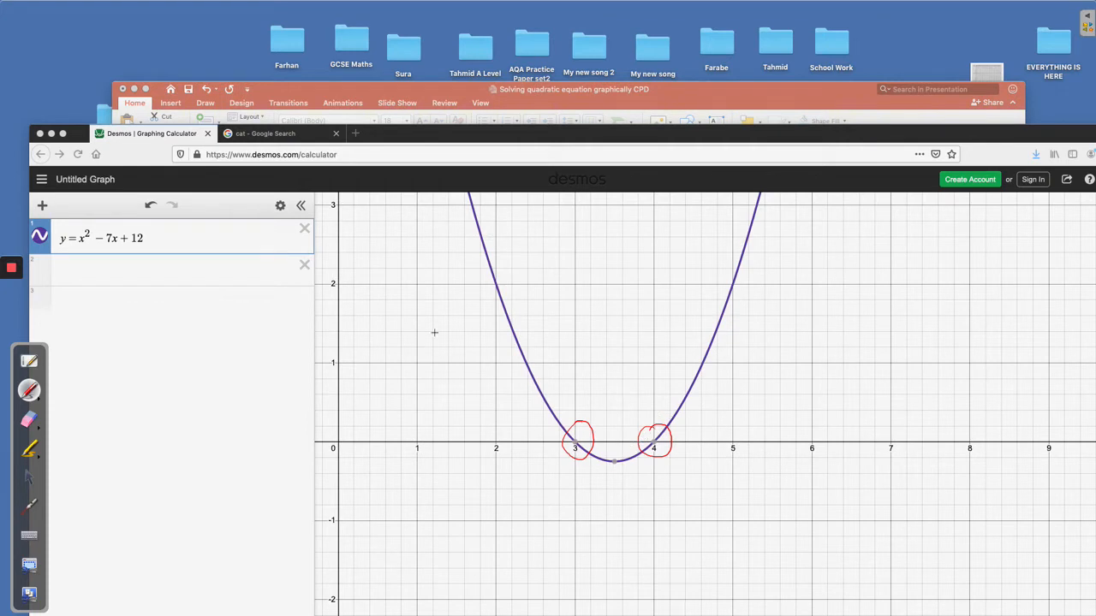
pyautogui.moveTo(129, 331)
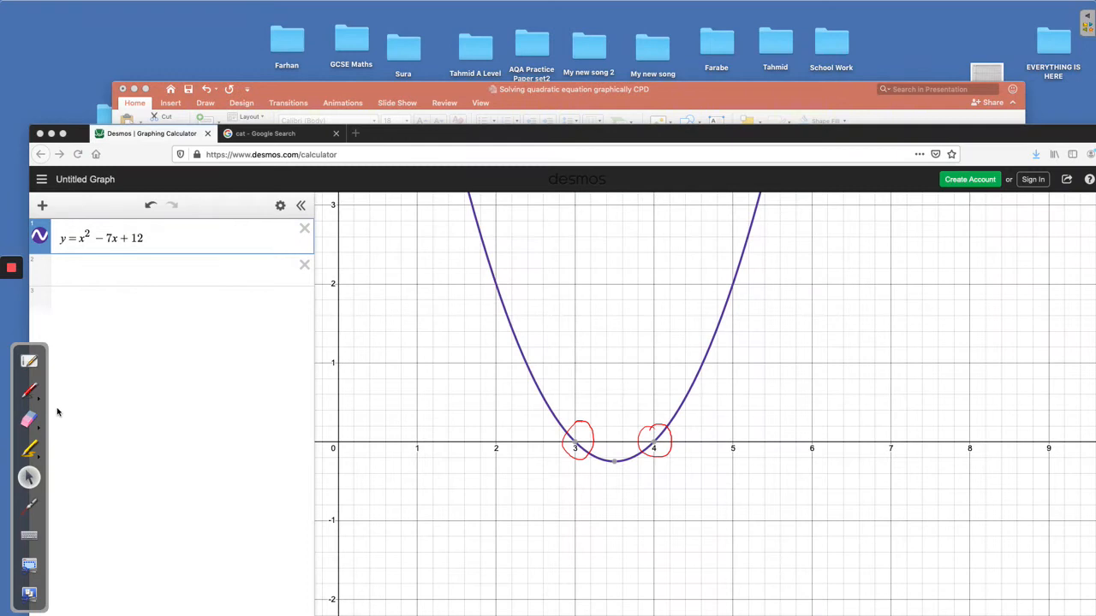
pyautogui.moveTo(110, 262)
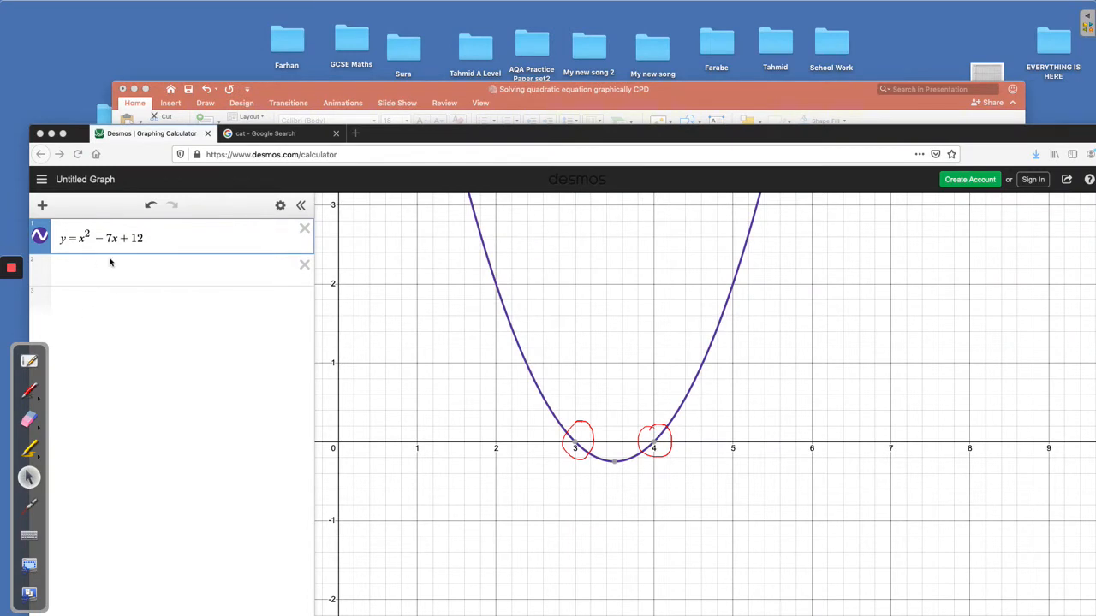
pyautogui.moveTo(96, 273)
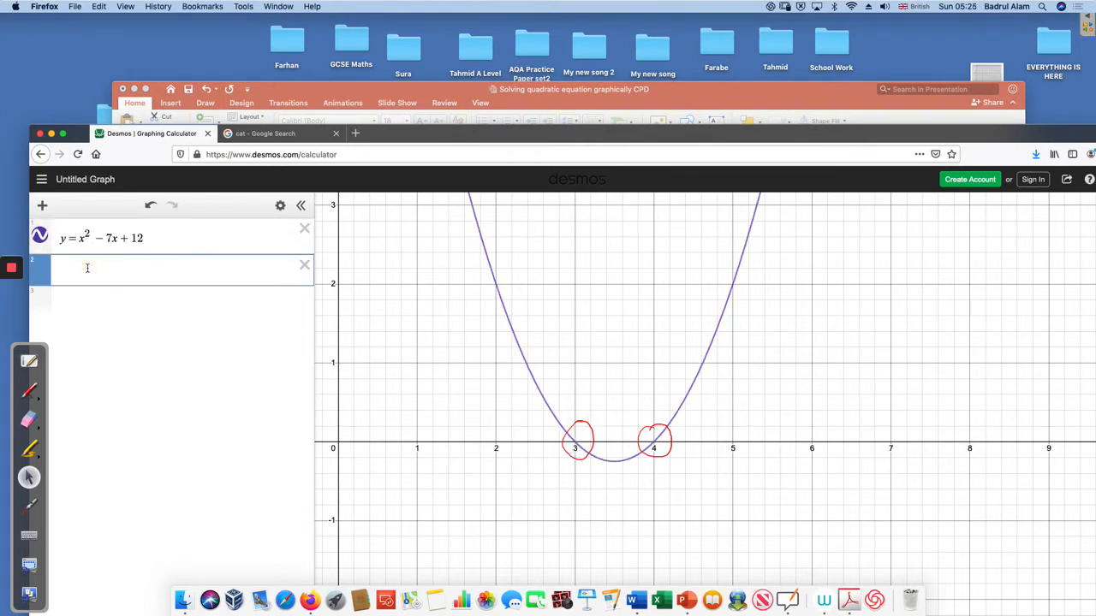
# Plot y = 2 in the second Desmos box and take OpenBoard's pen again
pyautogui.write('y =')
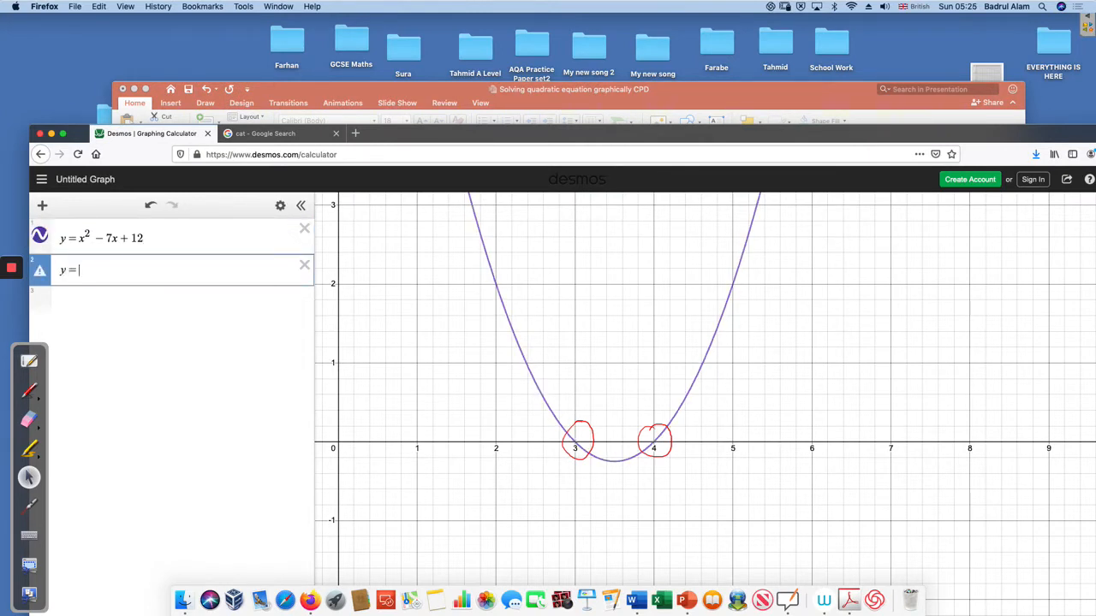
pyautogui.write('2')
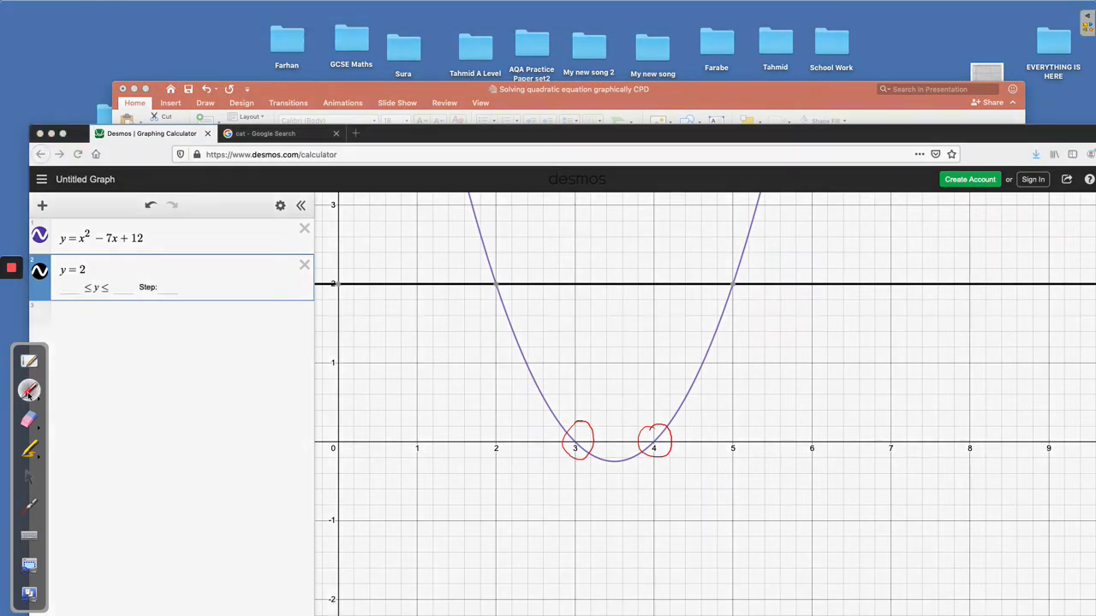
pyautogui.click(29, 391)
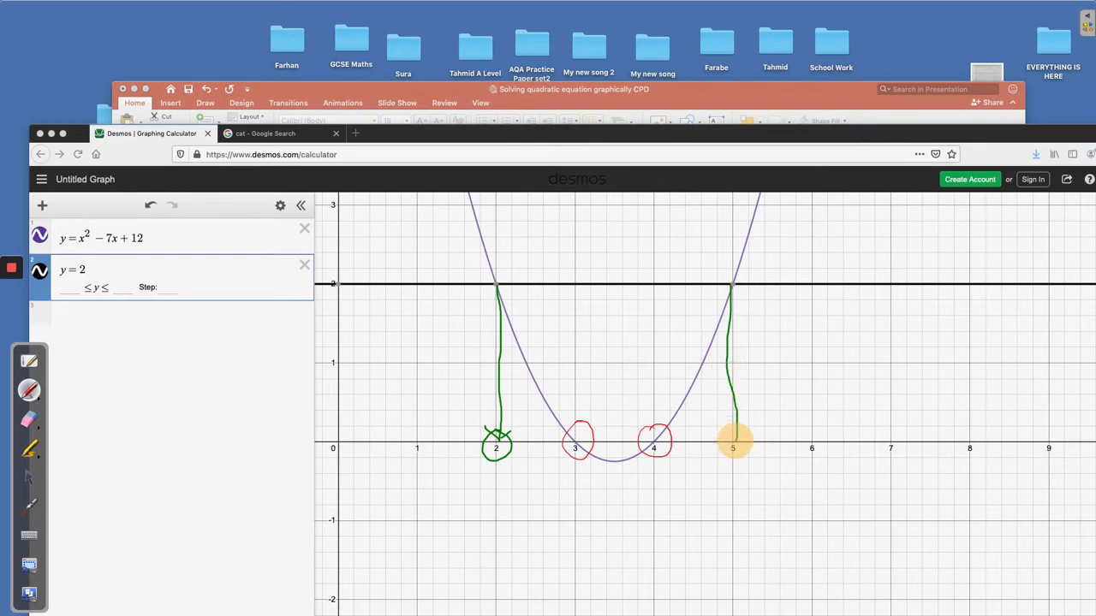
# Mark x = 5 on the axis, then erase all annotations from the graph
pyautogui.moveTo(745, 454); pyautogui.dragTo(719, 428)
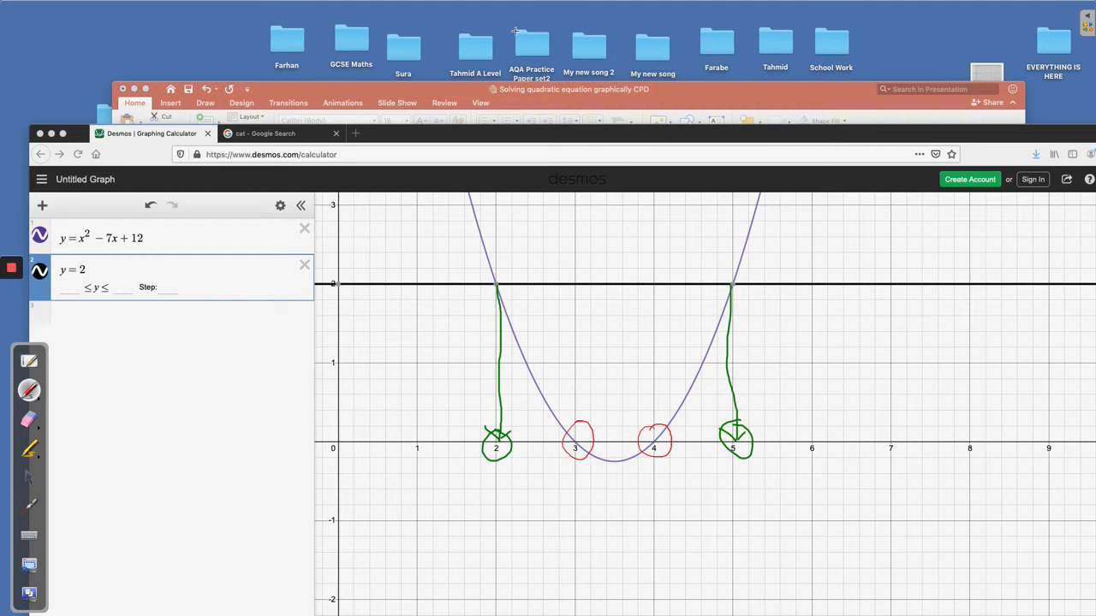
pyautogui.moveTo(274, 227)
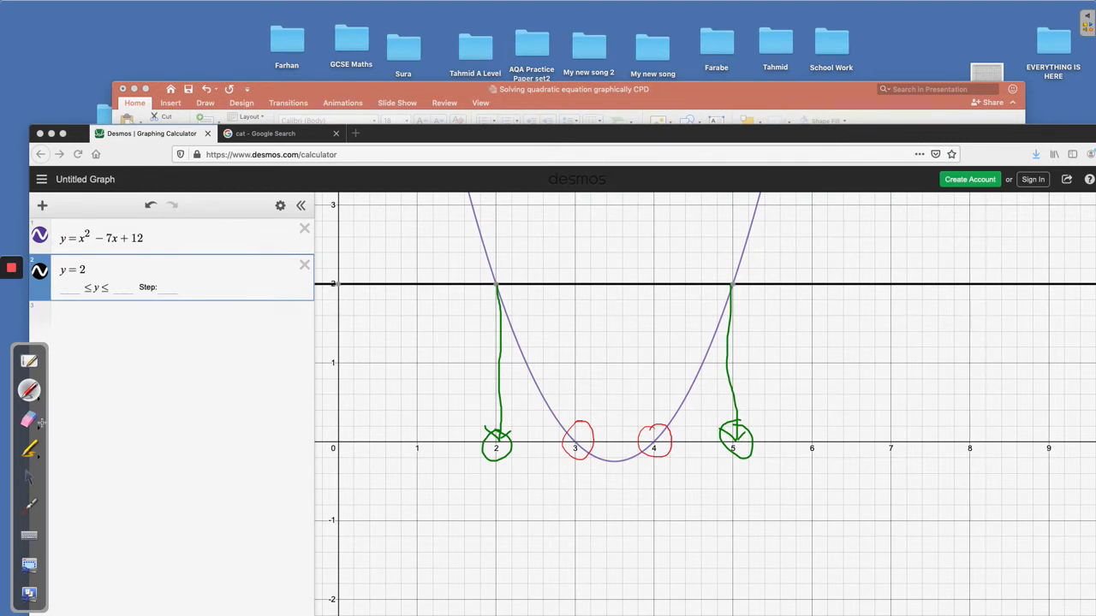
pyautogui.moveTo(39, 425)
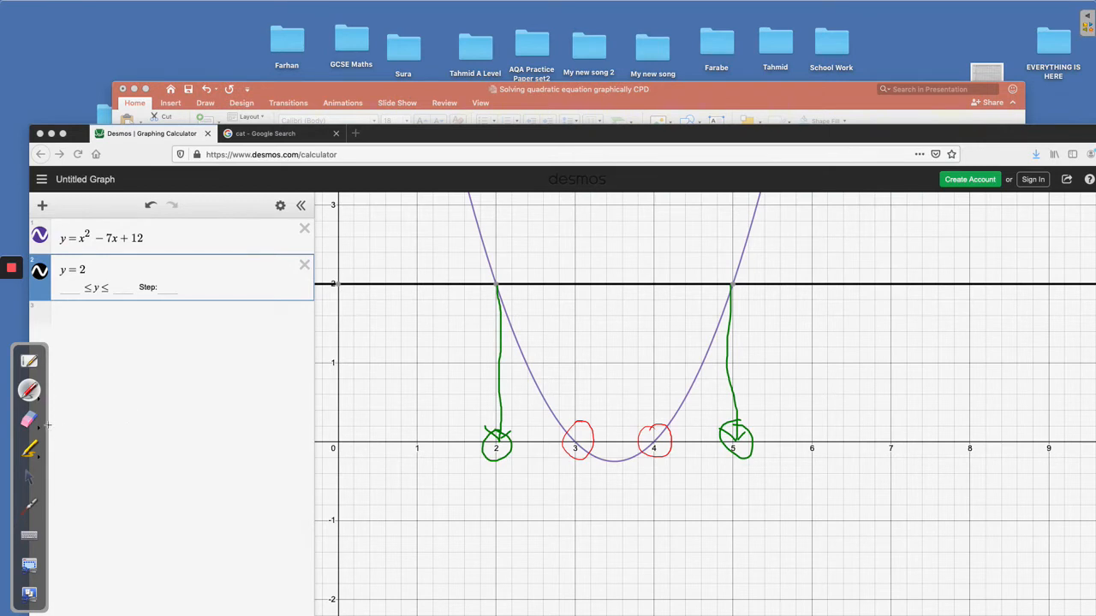
pyautogui.click(29, 419)
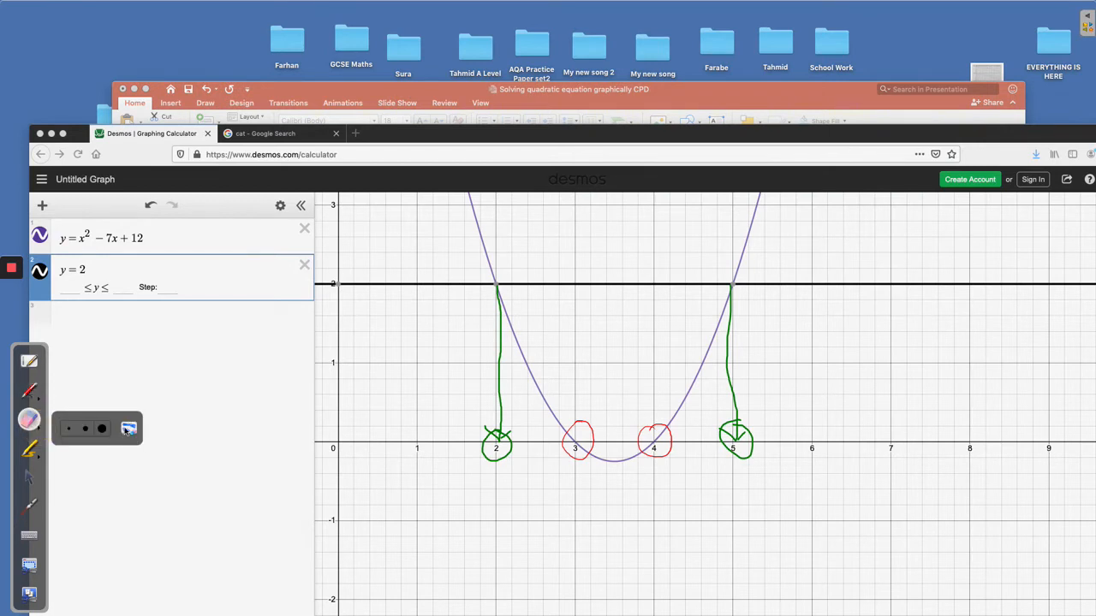
pyautogui.click(128, 428)
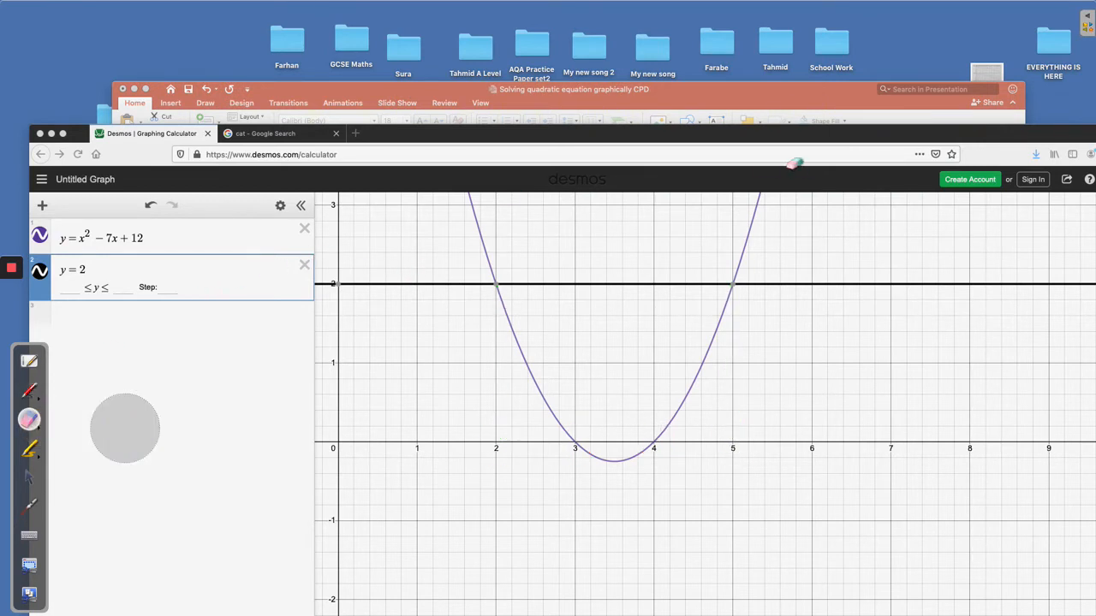
pyautogui.moveTo(206, 330)
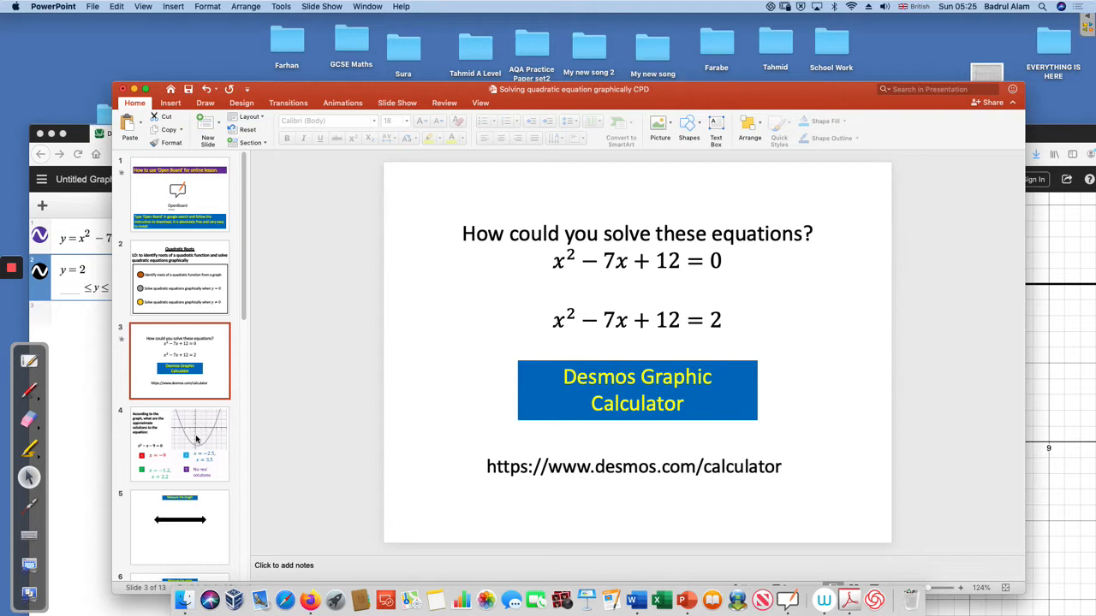
# Show slide 4's x² − x − 9 = 0 question and pick the pen to annotate it
pyautogui.click(179, 443)
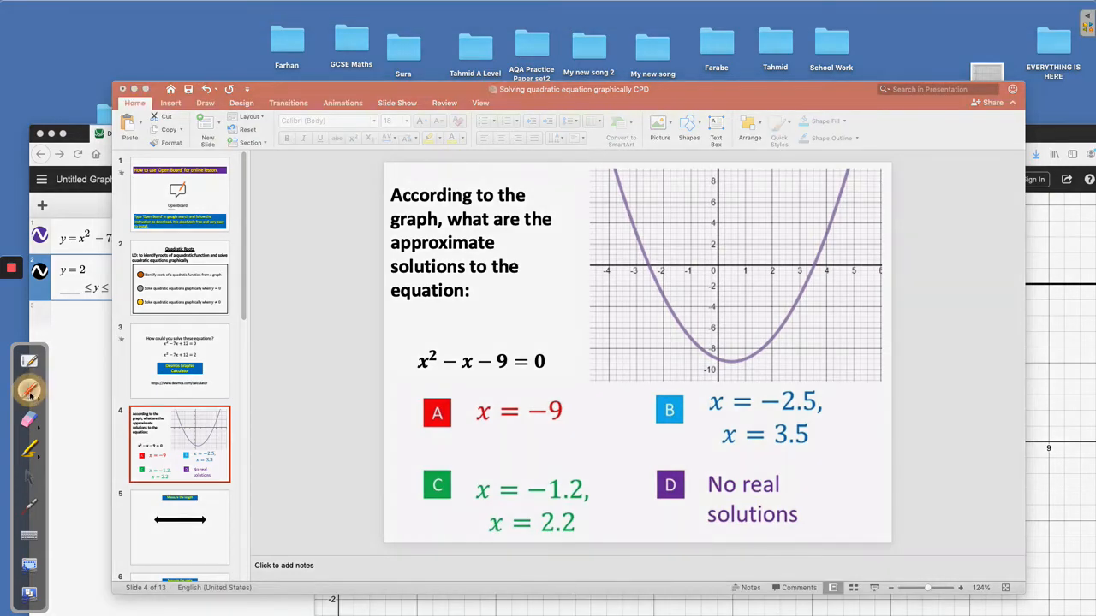
pyautogui.click(30, 392)
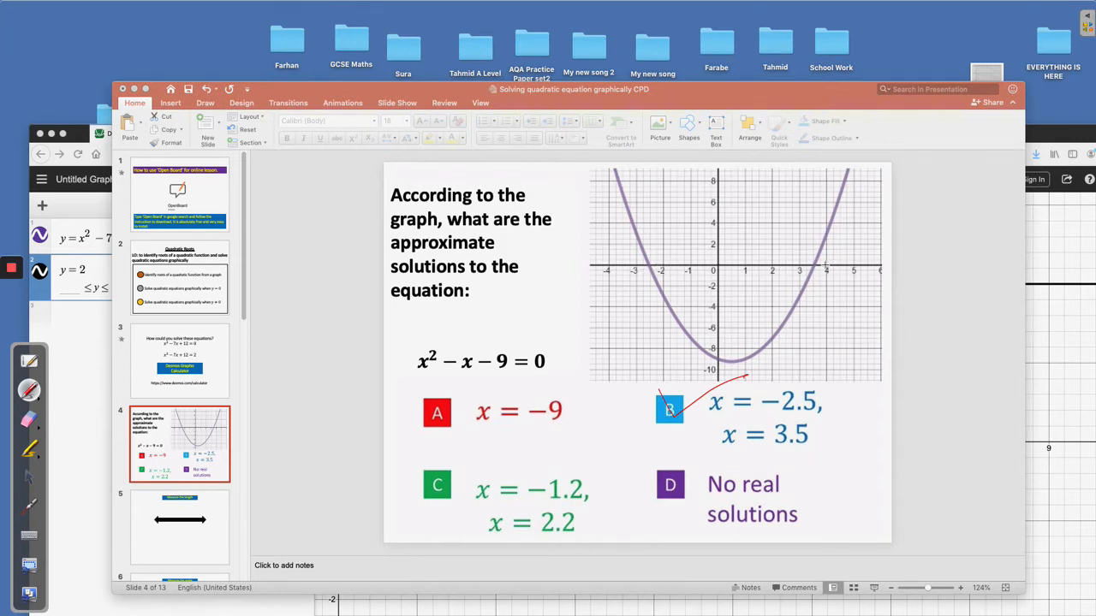
pyautogui.moveTo(823, 257)
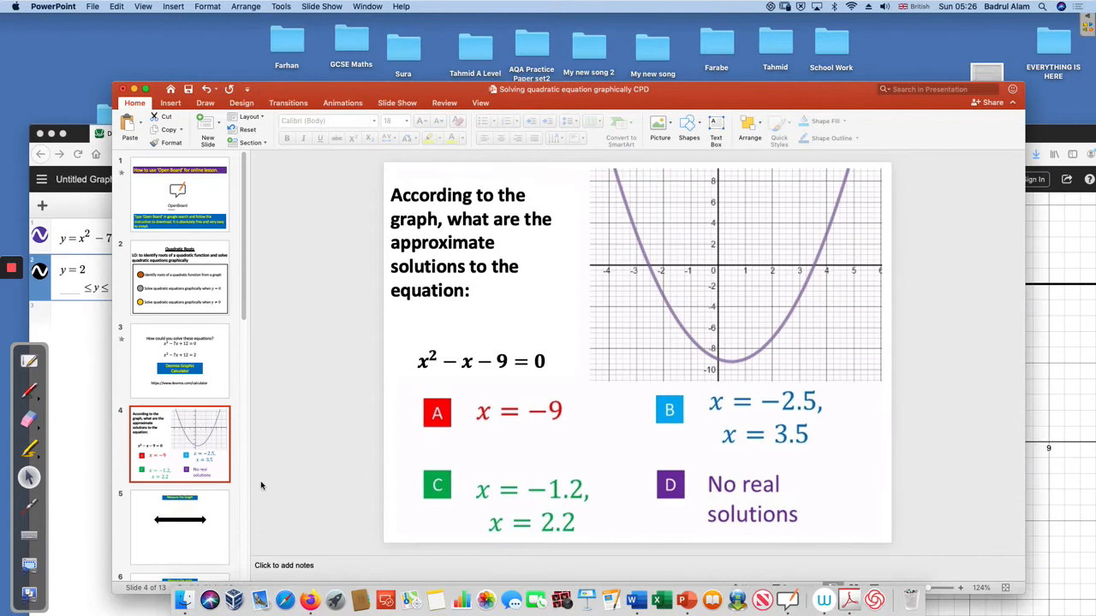
# Select the Measure the length slide, place a ruler on page 2, then remove it
pyautogui.click(180, 527)
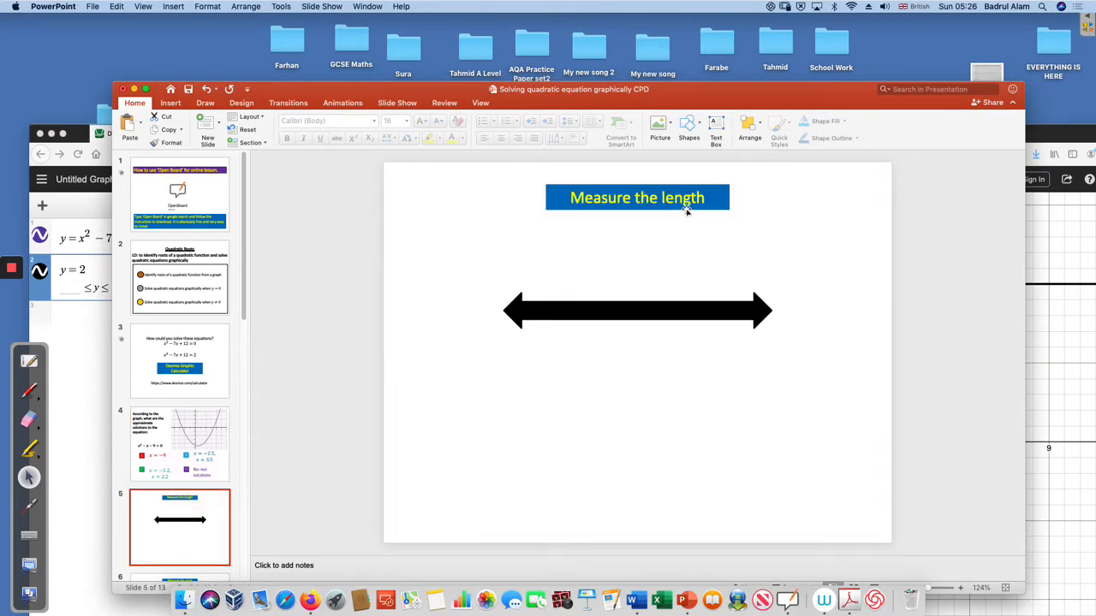
pyautogui.moveTo(642, 311)
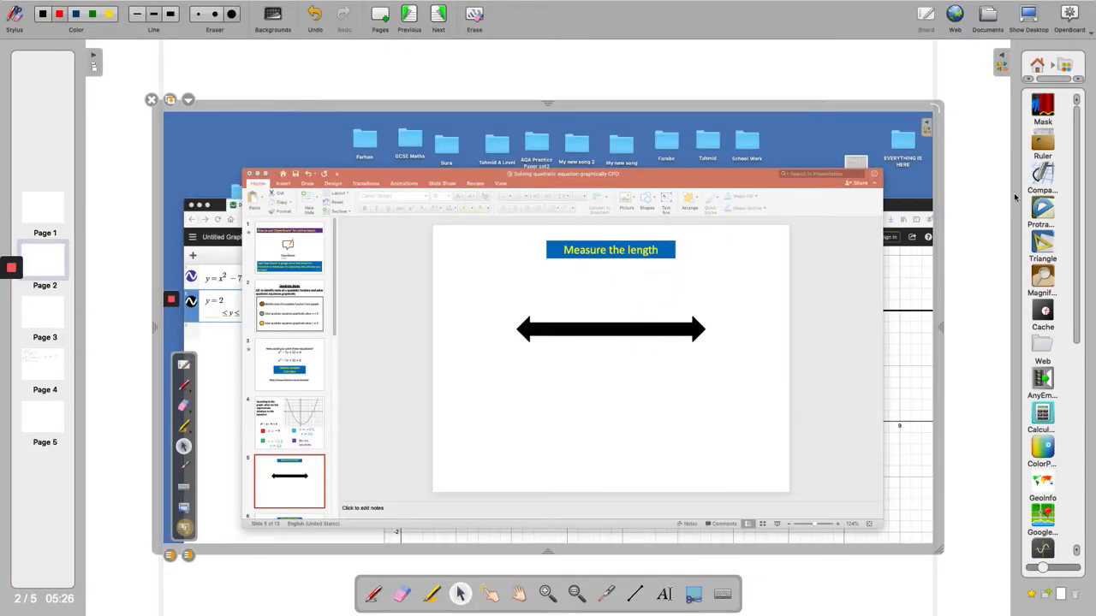
pyautogui.moveTo(1042, 156)
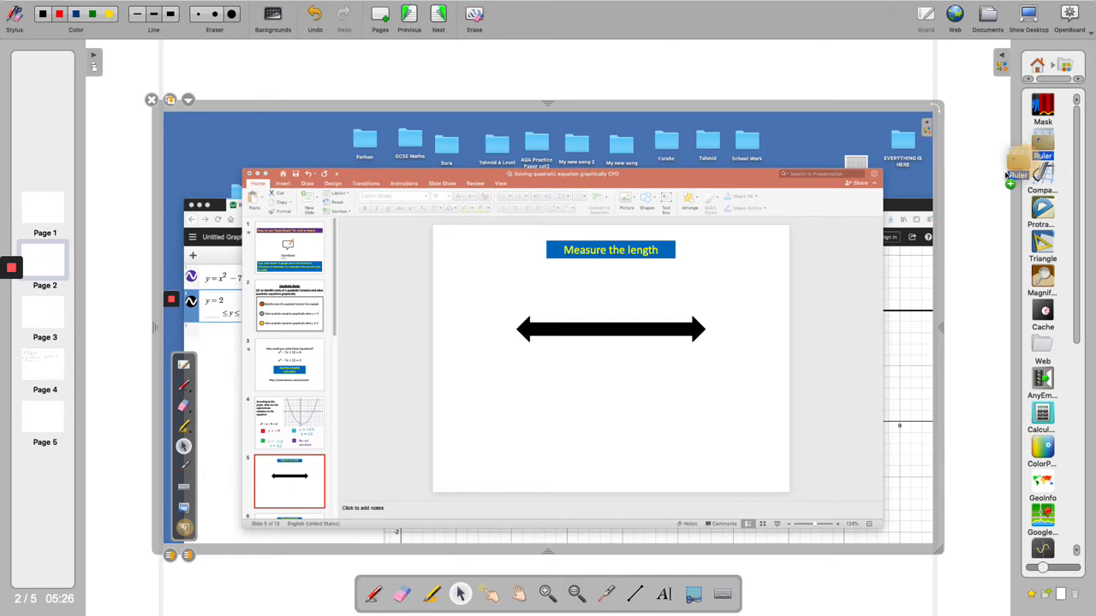
pyautogui.click(1042, 146)
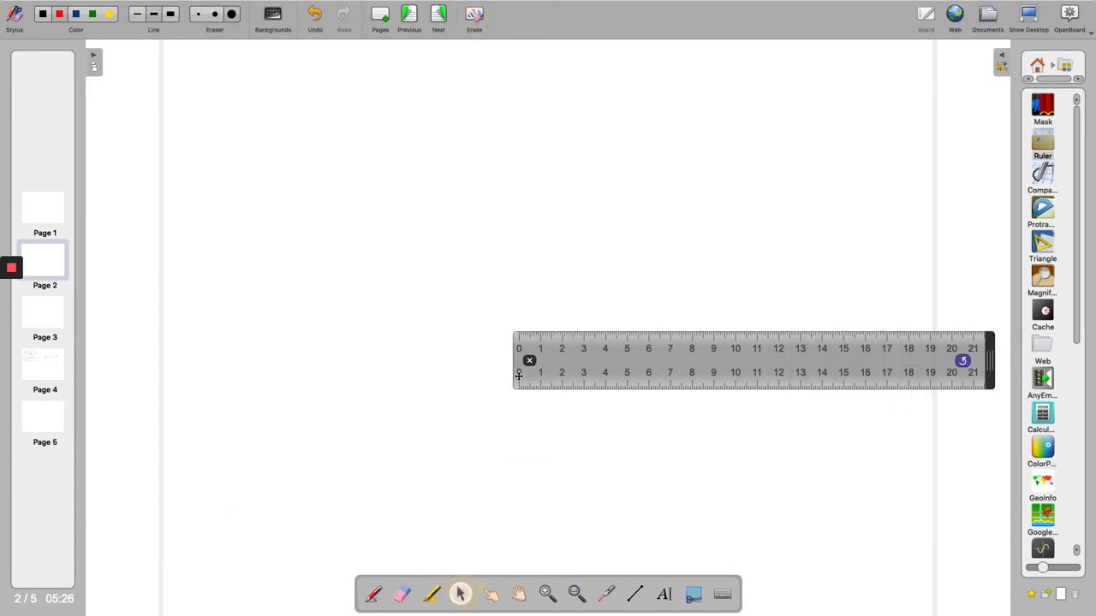
pyautogui.click(529, 360)
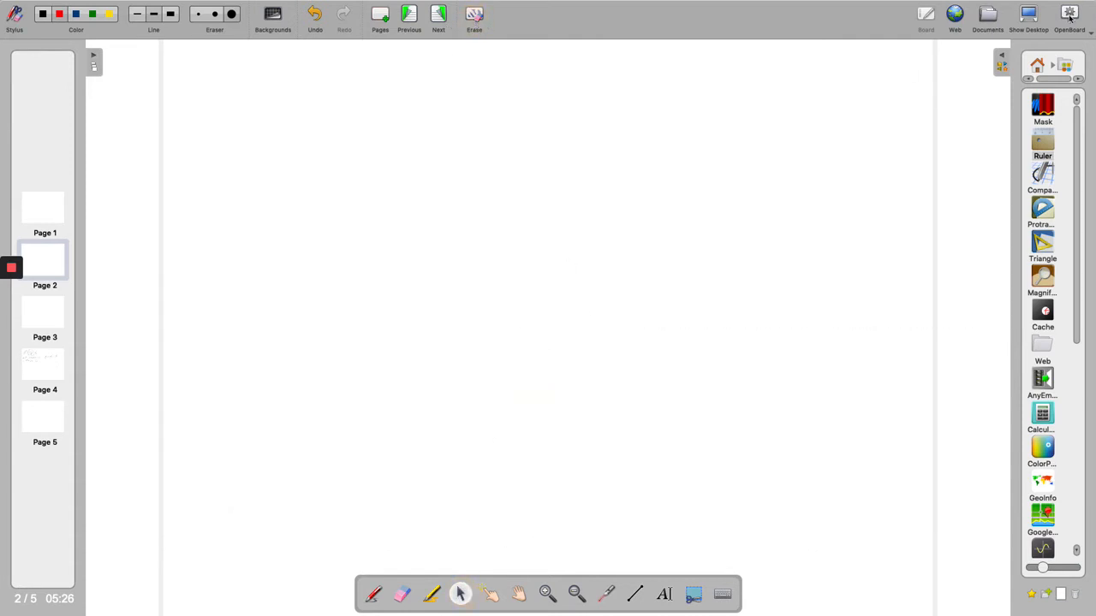
# Return to the slides, select Measure the angle, and add a protractor to page 3
pyautogui.click(1069, 13)
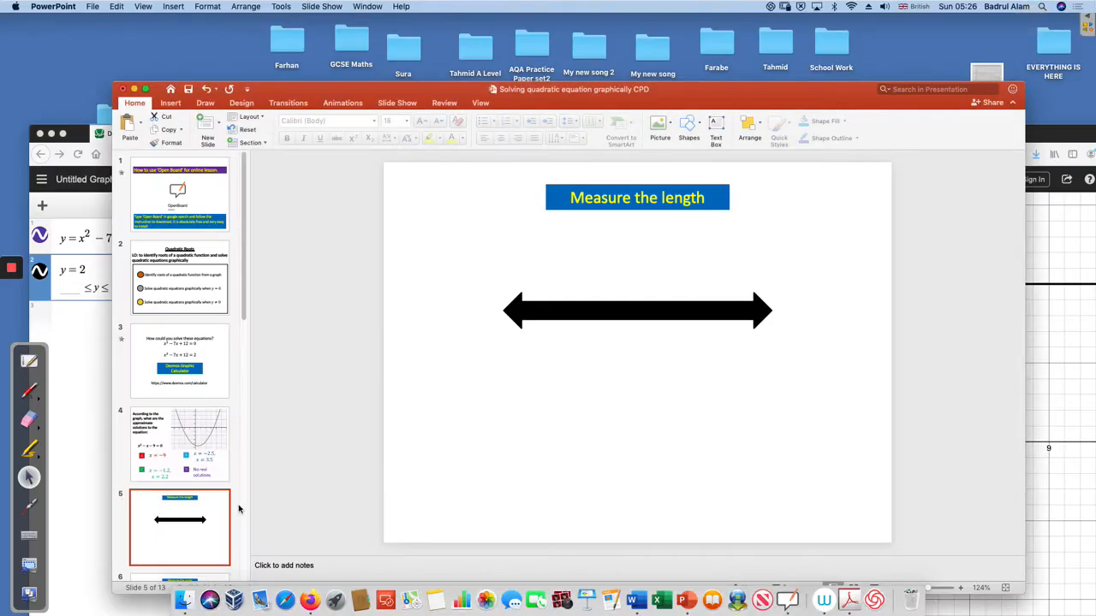
pyautogui.scroll(-3)
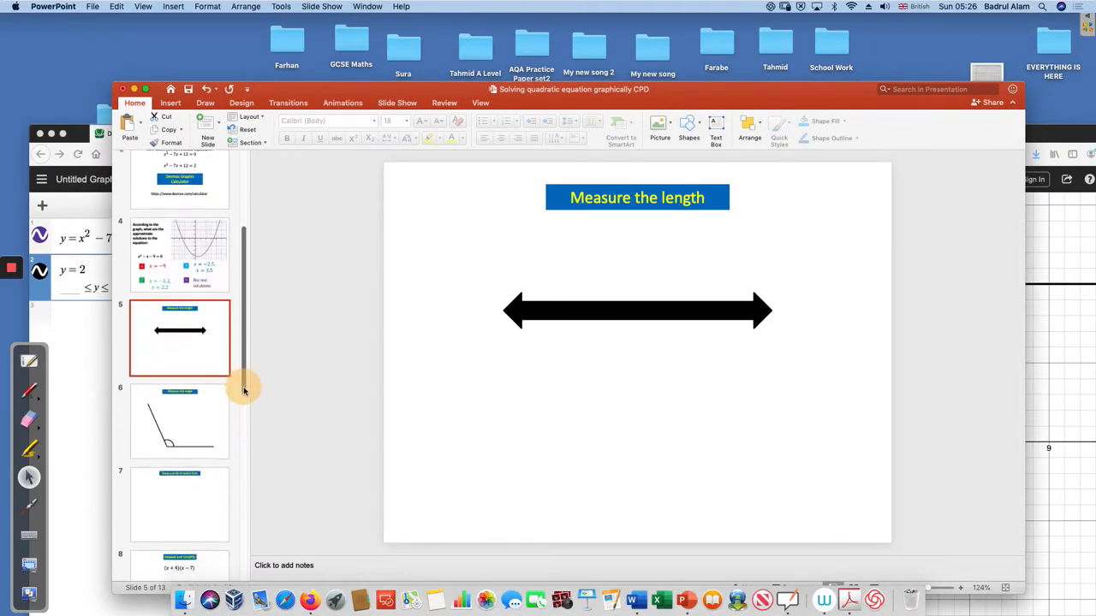
pyautogui.click(180, 421)
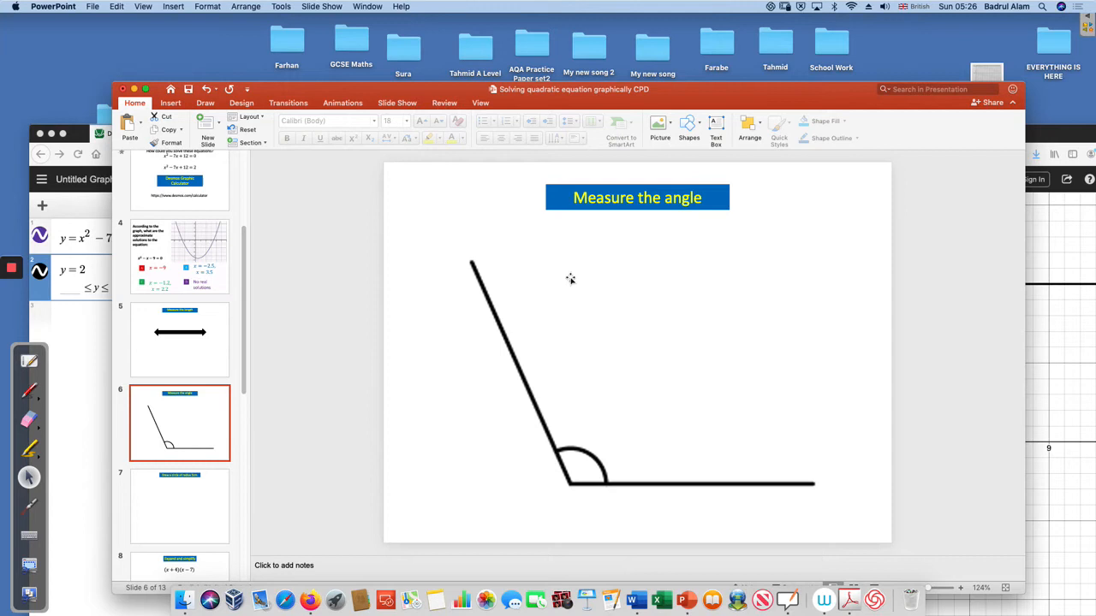
pyautogui.moveTo(388, 432)
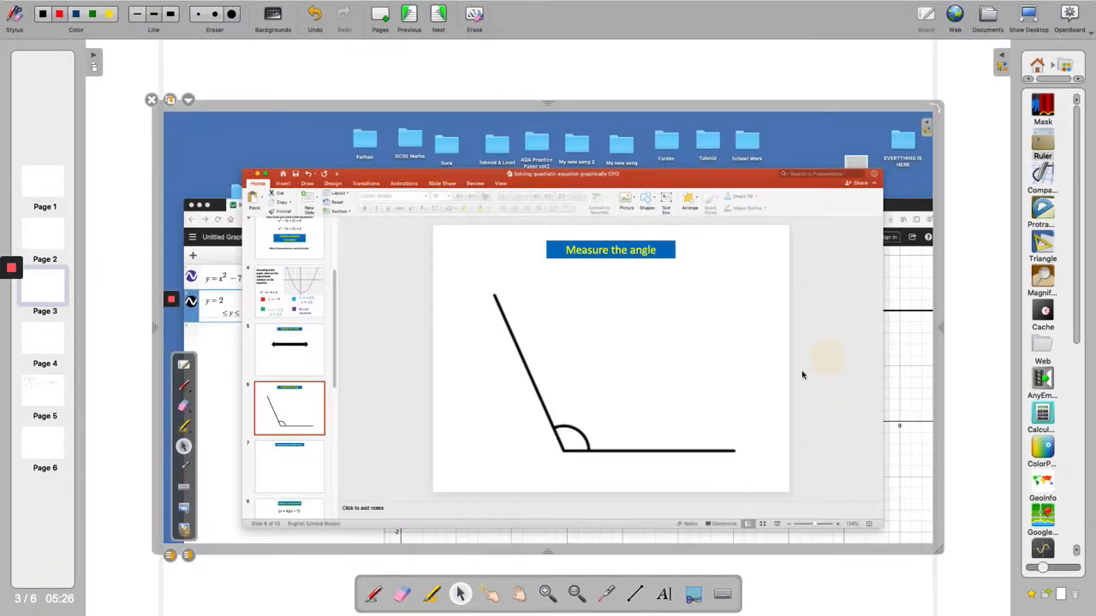
pyautogui.moveTo(1025, 206)
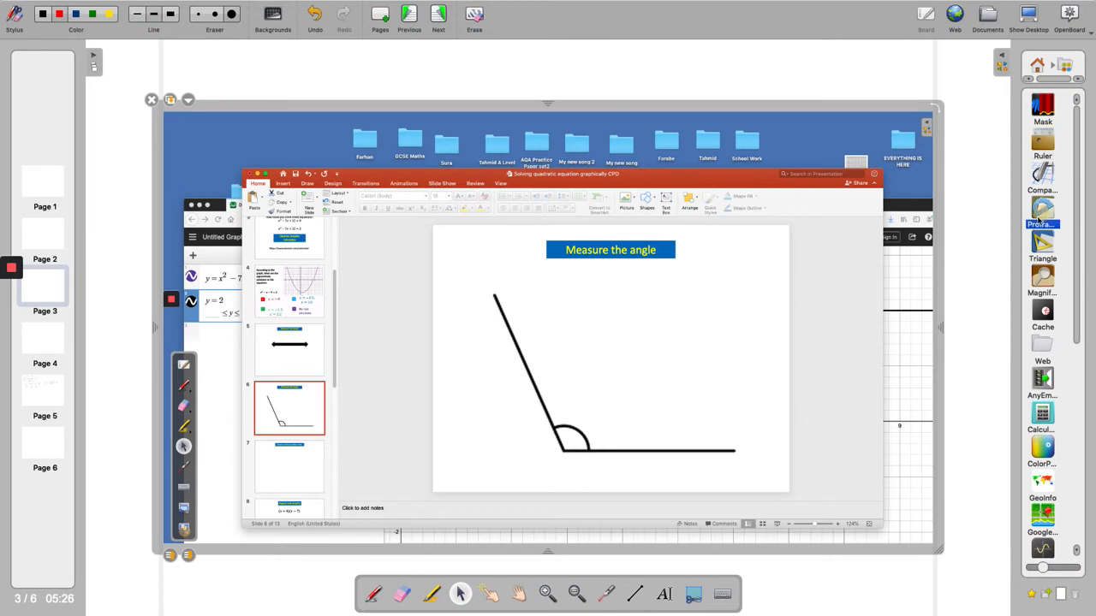
pyautogui.click(1042, 209)
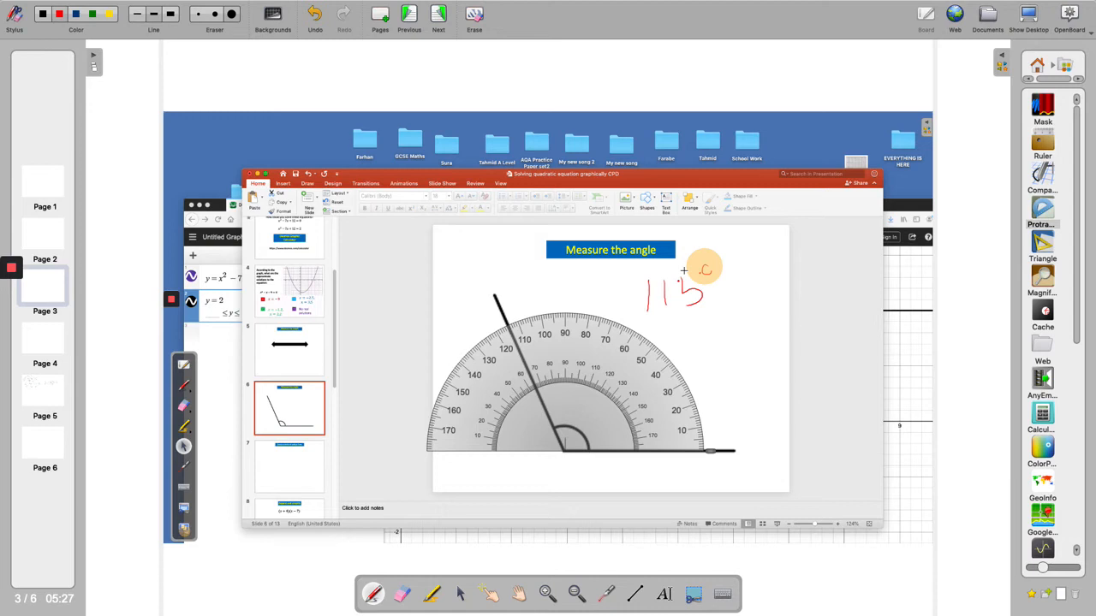
pyautogui.moveTo(592, 300)
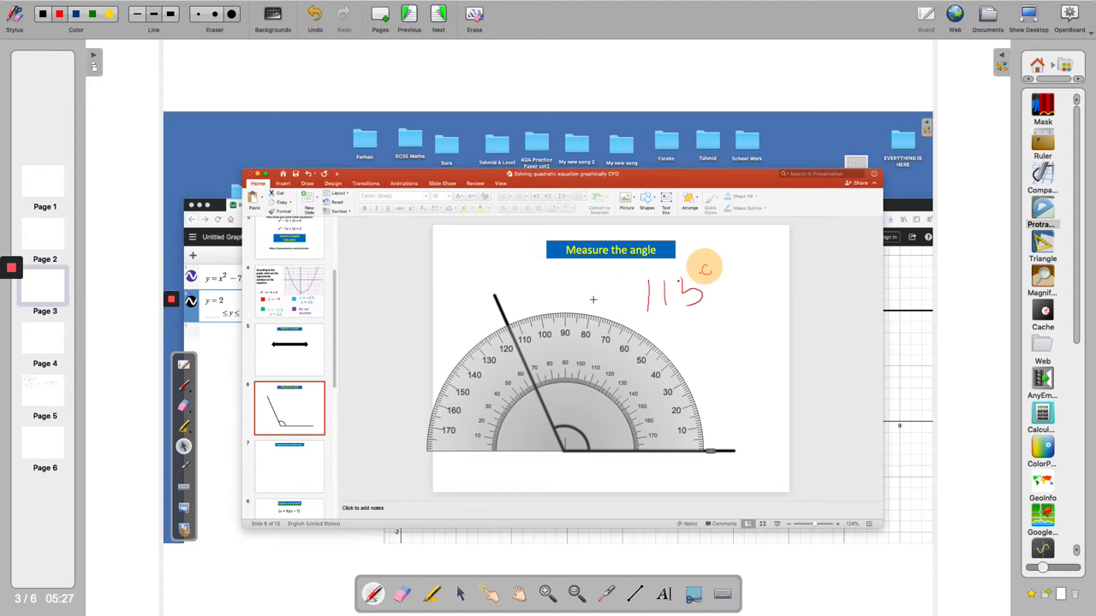
pyautogui.moveTo(507, 306)
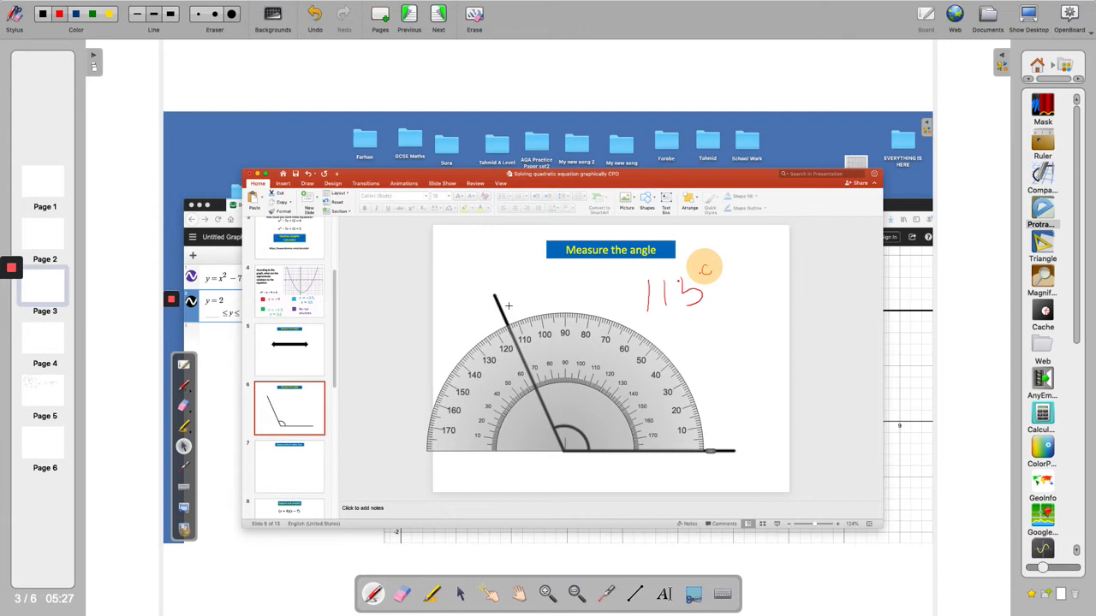
pyautogui.moveTo(472, 275)
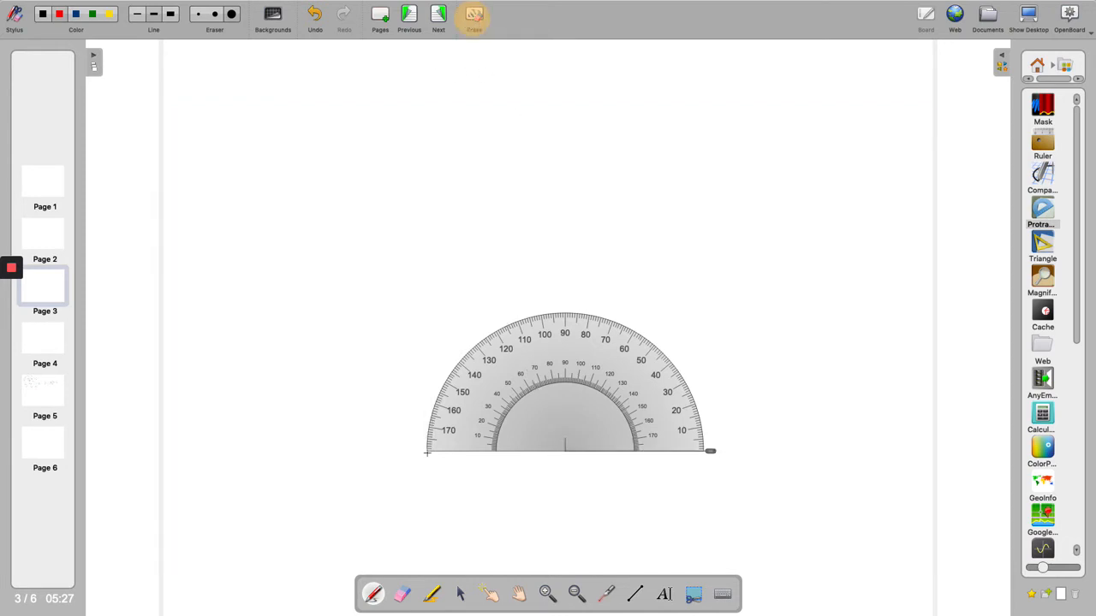
# Set the compass opening and draw a red circle left of page 3's centre
pyautogui.click(461, 594)
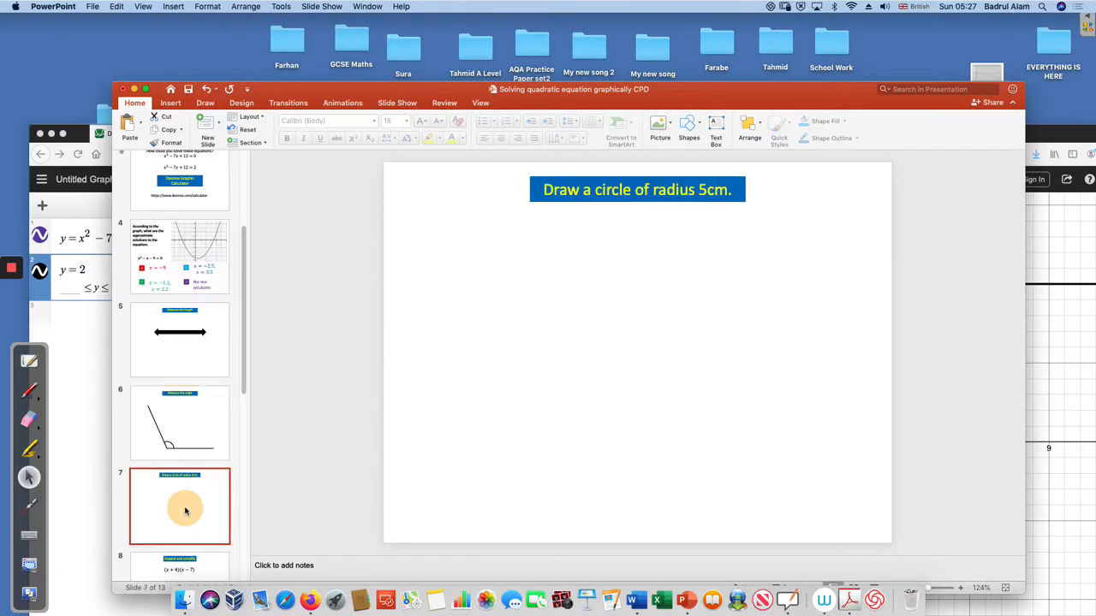
pyautogui.moveTo(507, 391)
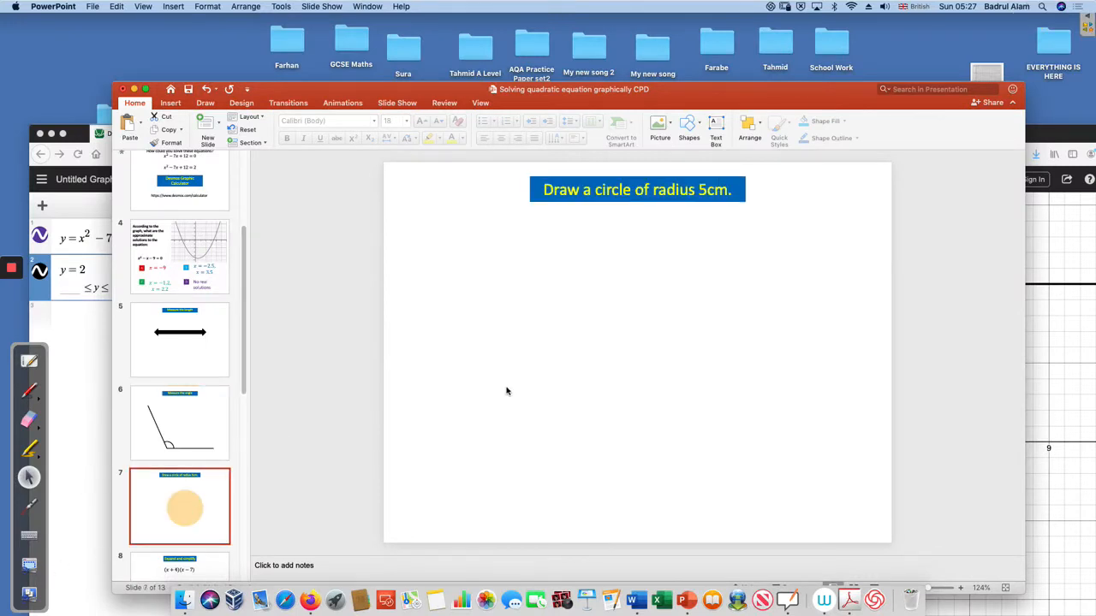
pyautogui.moveTo(104, 535)
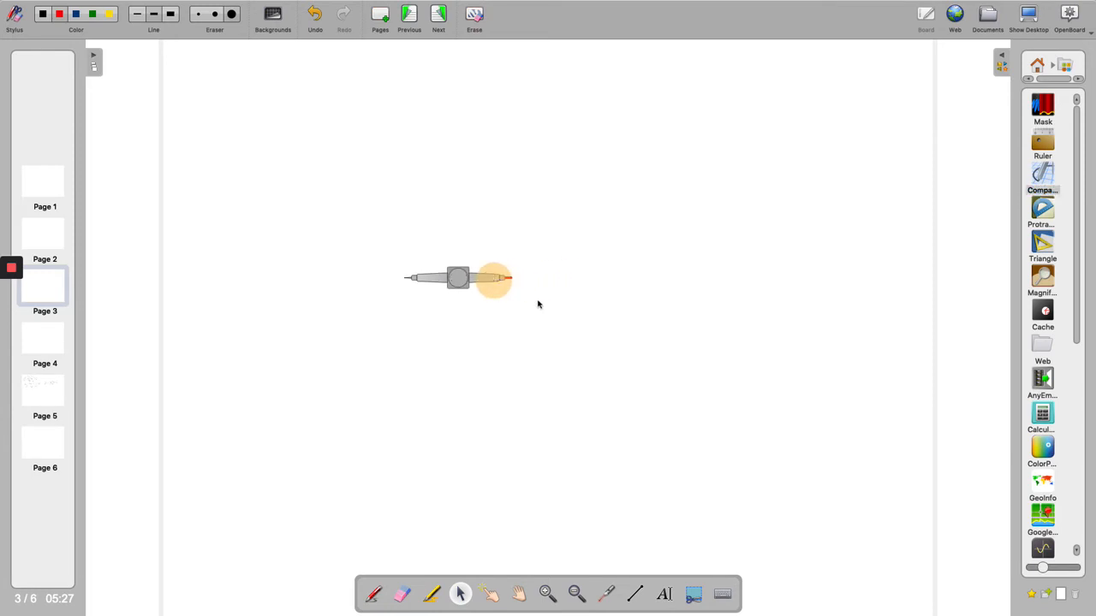
pyautogui.moveTo(522, 313)
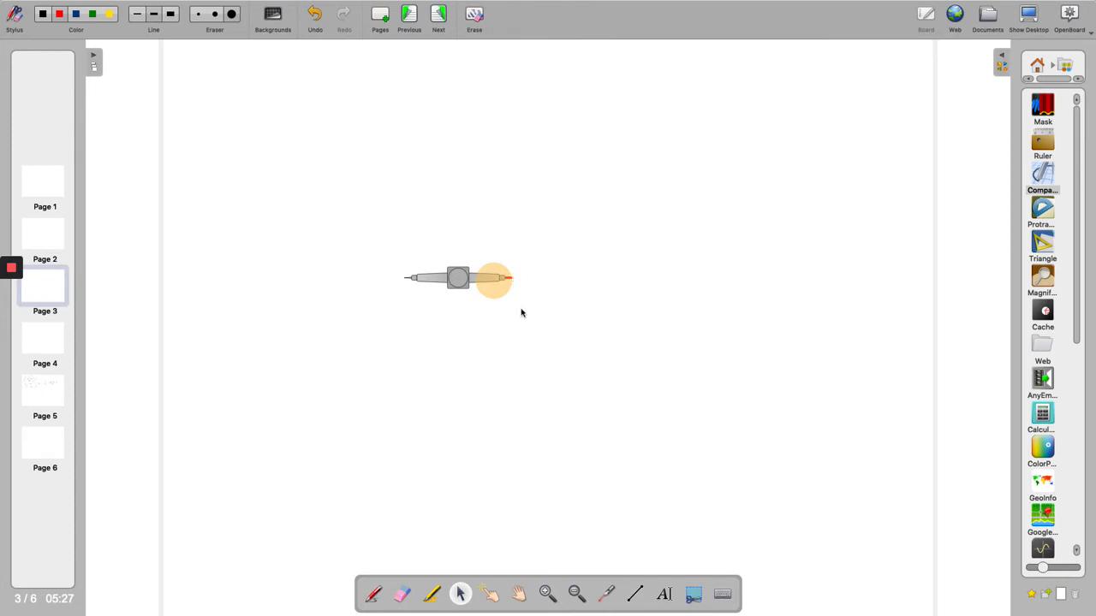
pyautogui.moveTo(494, 280); pyautogui.dragTo(500, 256)
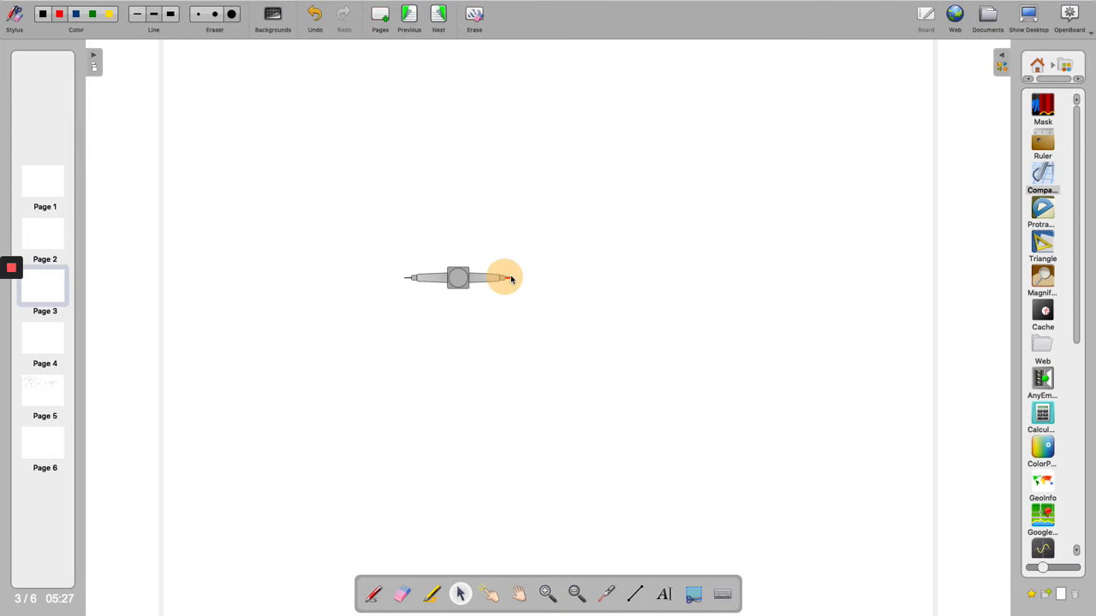
pyautogui.moveTo(506, 276); pyautogui.dragTo(509, 334)
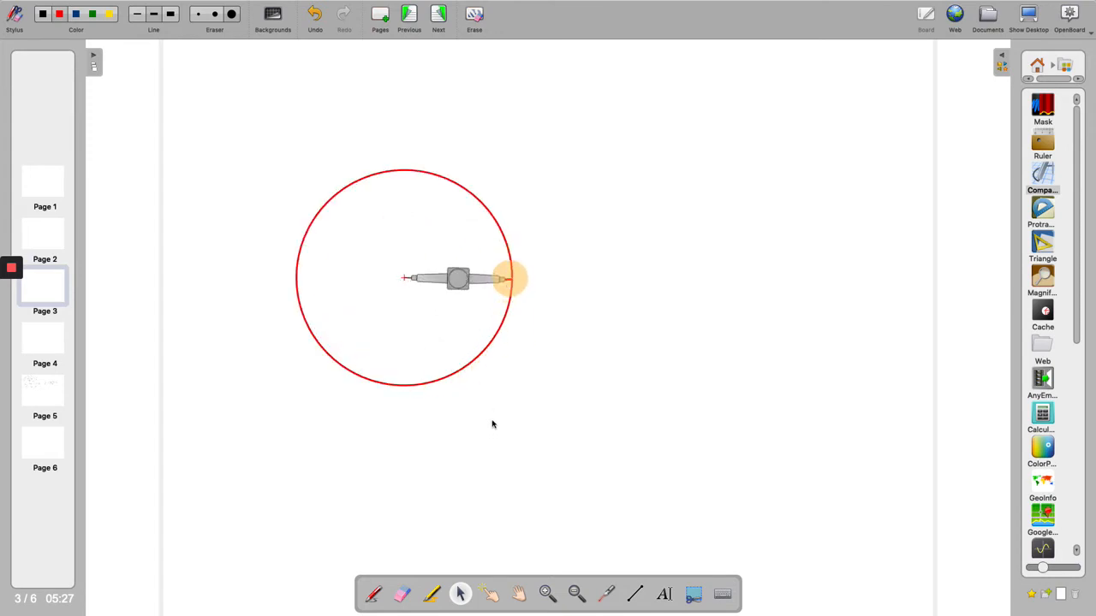
pyautogui.click(474, 16)
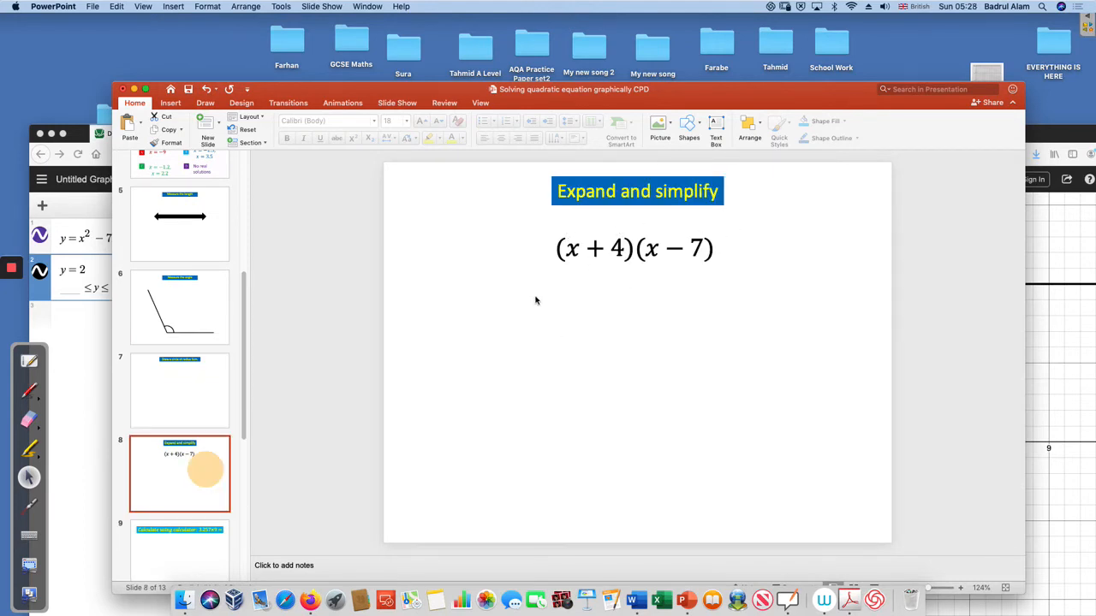
pyautogui.moveTo(173, 427)
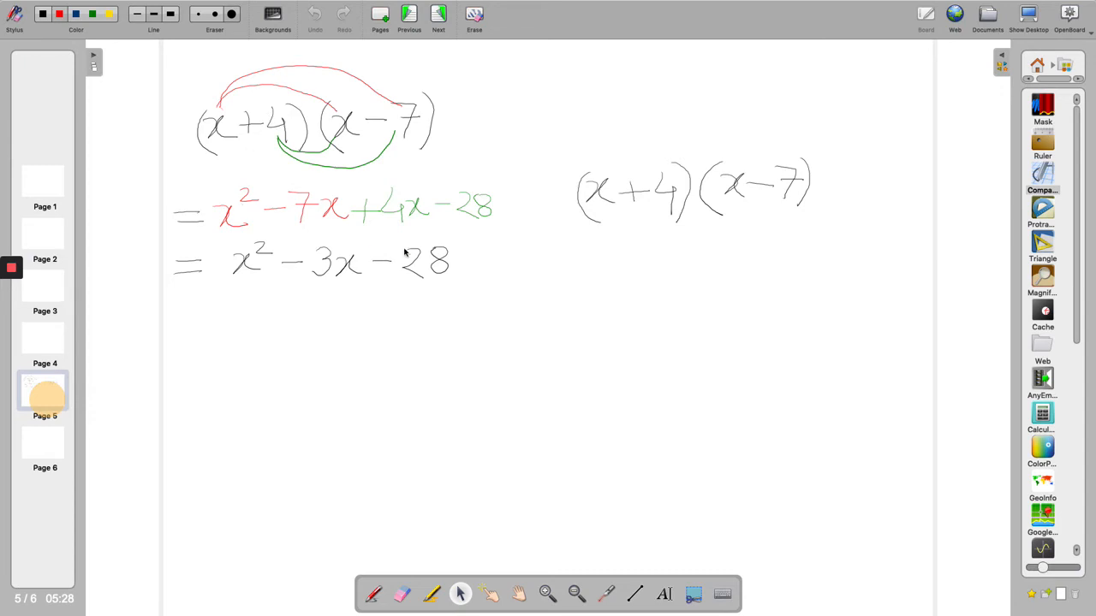
pyautogui.moveTo(358, 177)
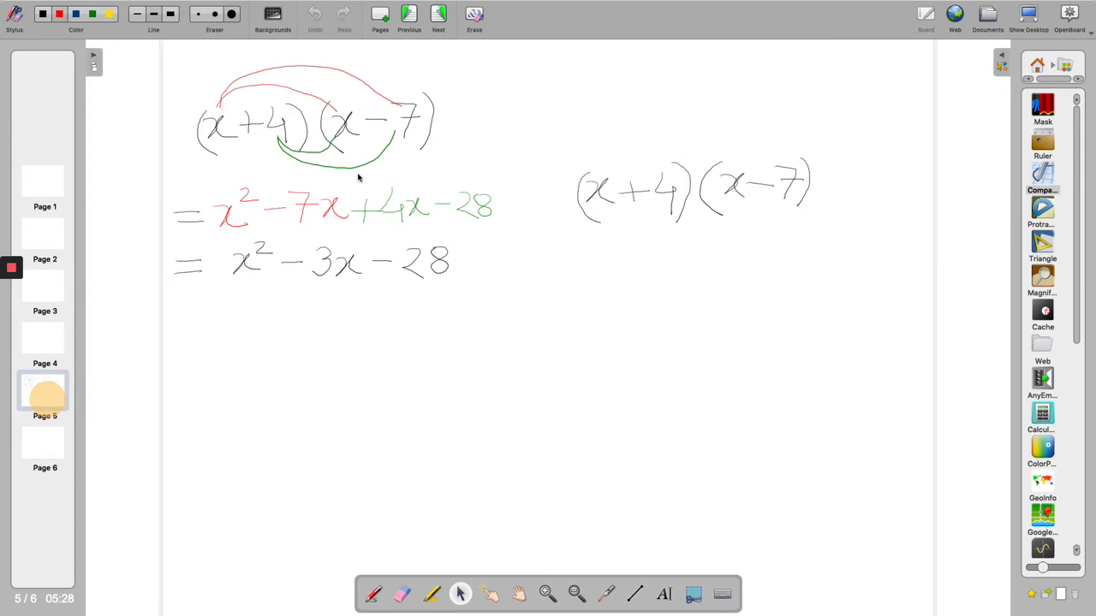
pyautogui.moveTo(979, 139)
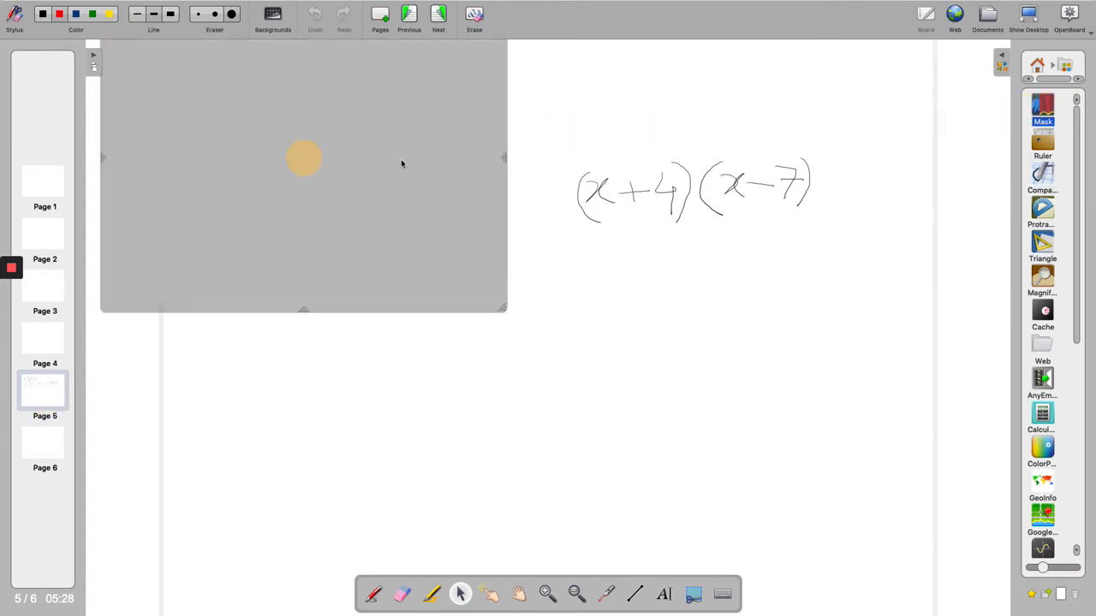
pyautogui.moveTo(573, 267)
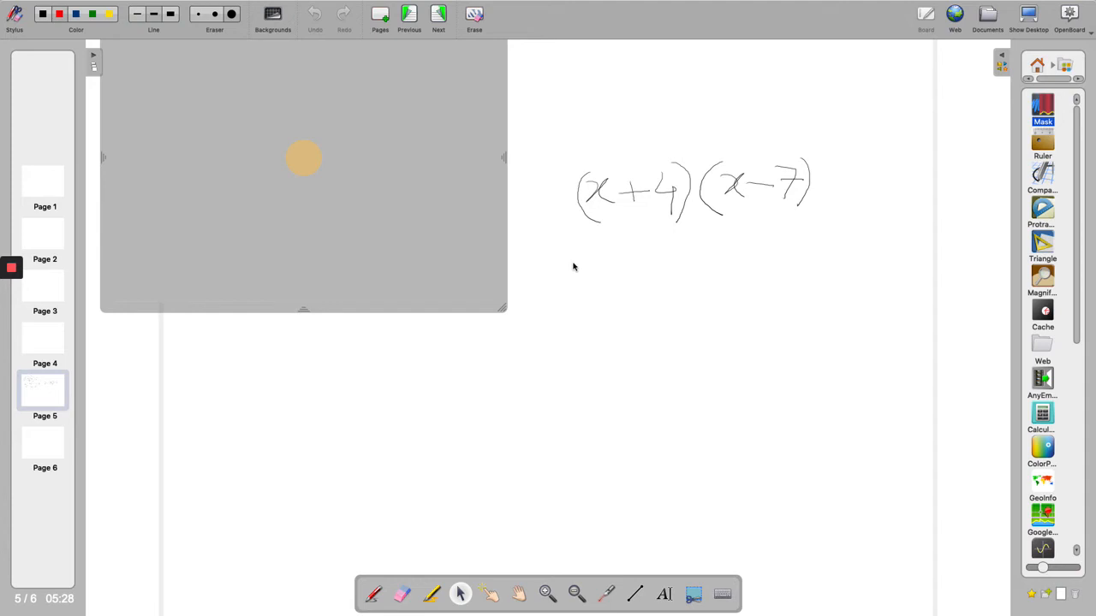
pyautogui.moveTo(499, 220)
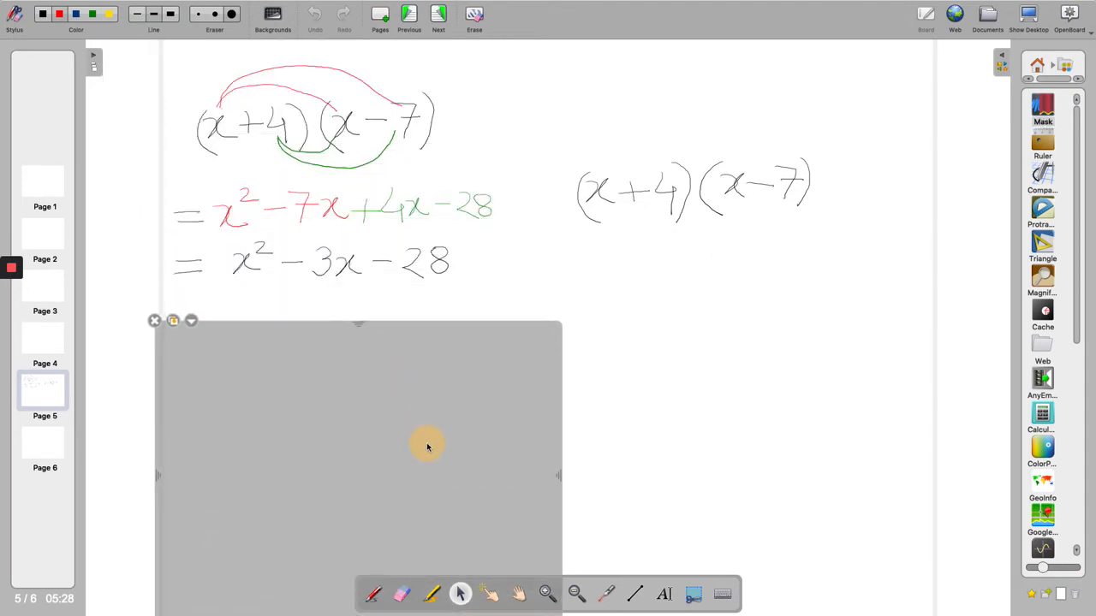
pyautogui.click(154, 321)
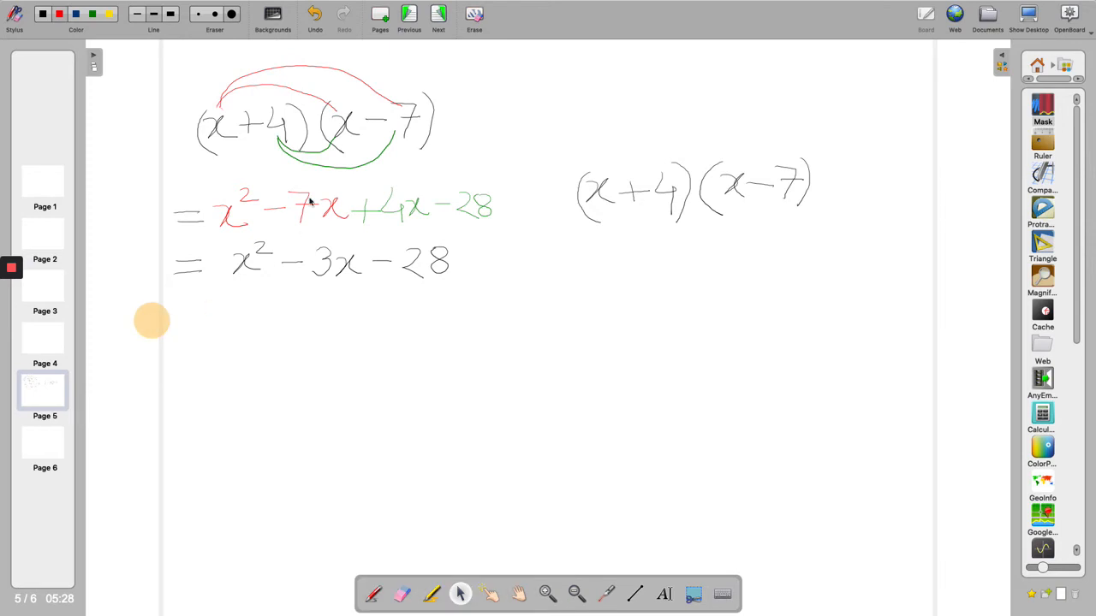
pyautogui.moveTo(390, 290)
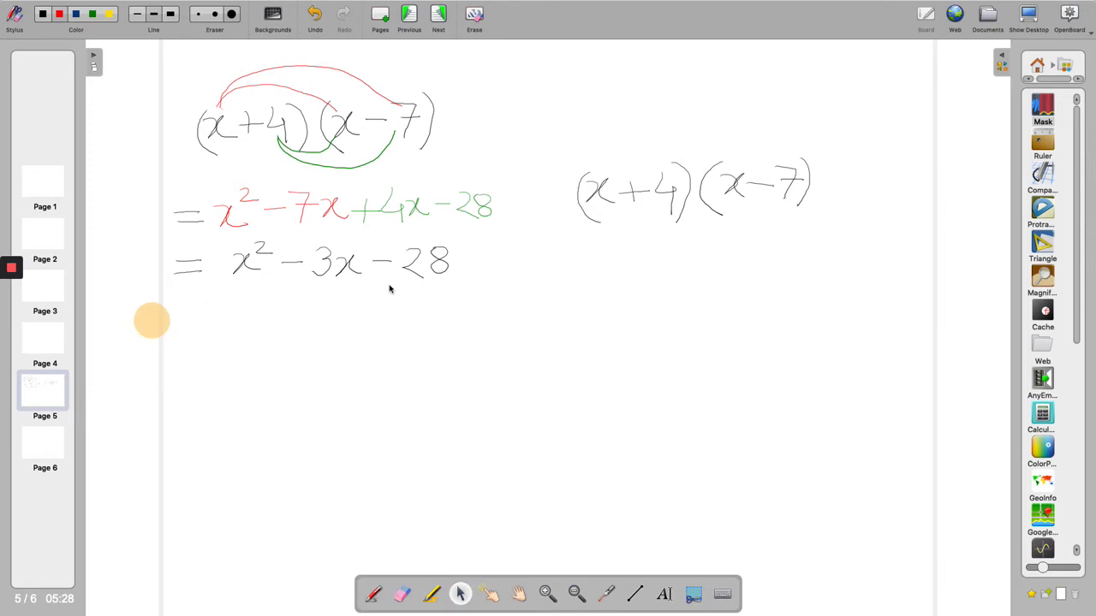
pyautogui.moveTo(1031, 17)
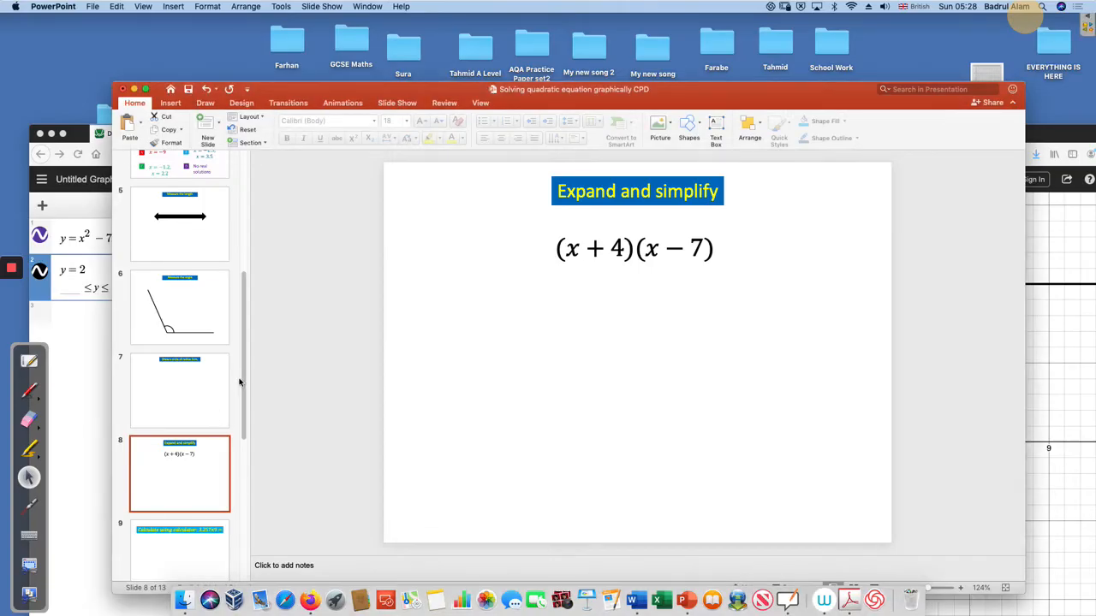
# Show the 3.257×9 slide 9 and place its desktop snapshot on a new board page
pyautogui.scroll(-3)
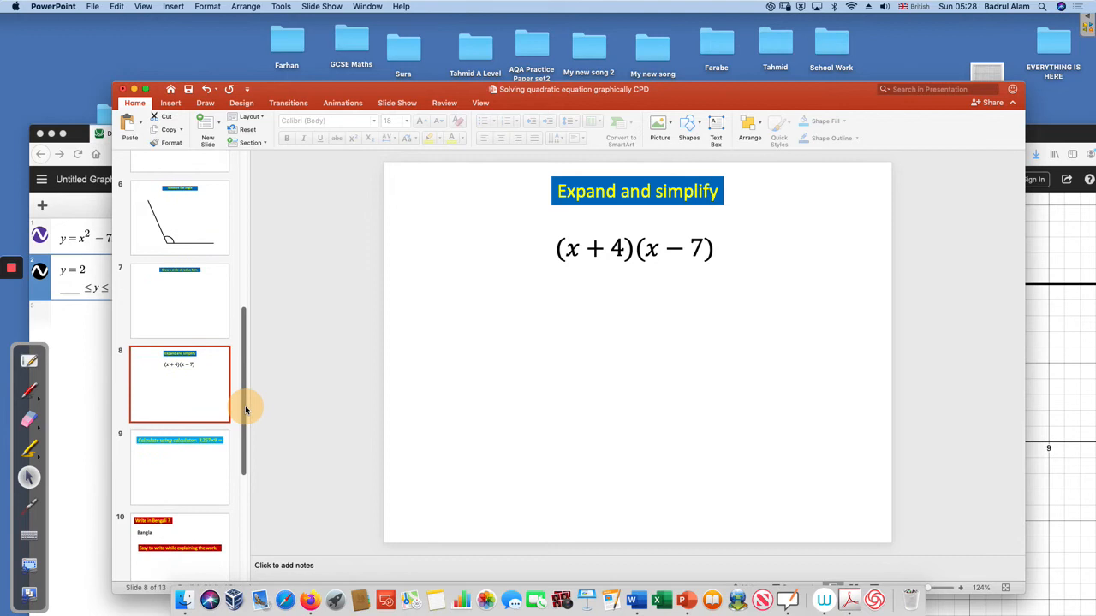
pyautogui.click(179, 467)
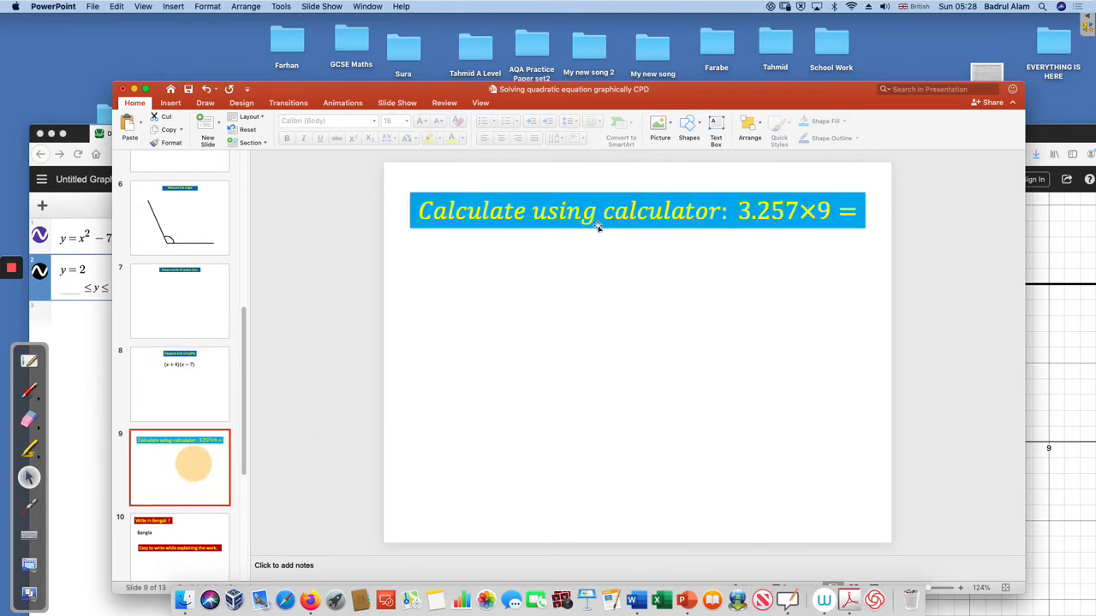
pyautogui.moveTo(579, 256)
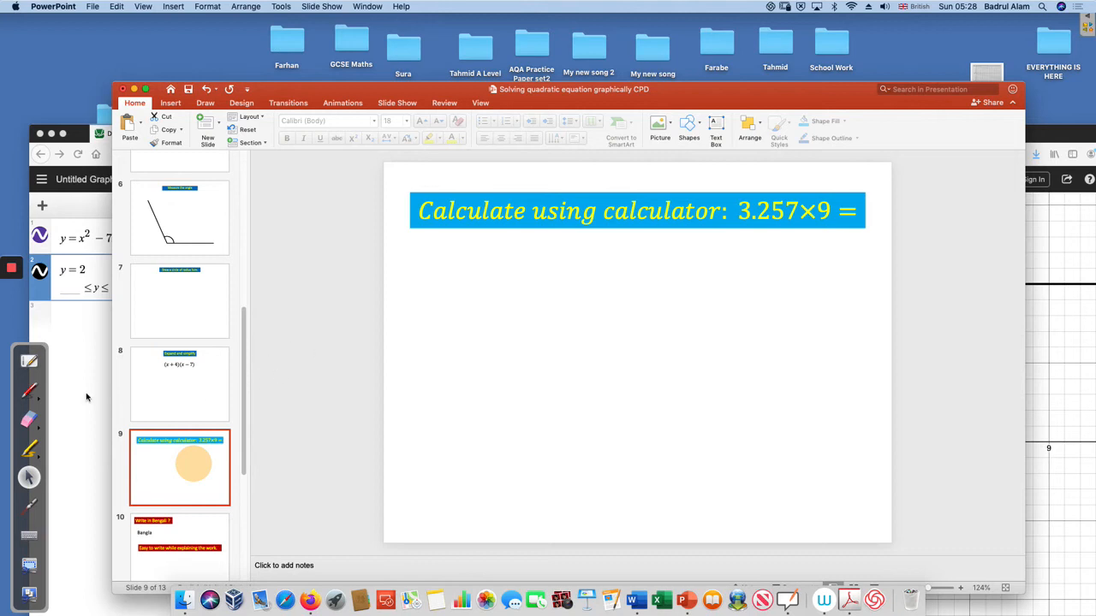
pyautogui.moveTo(67, 569)
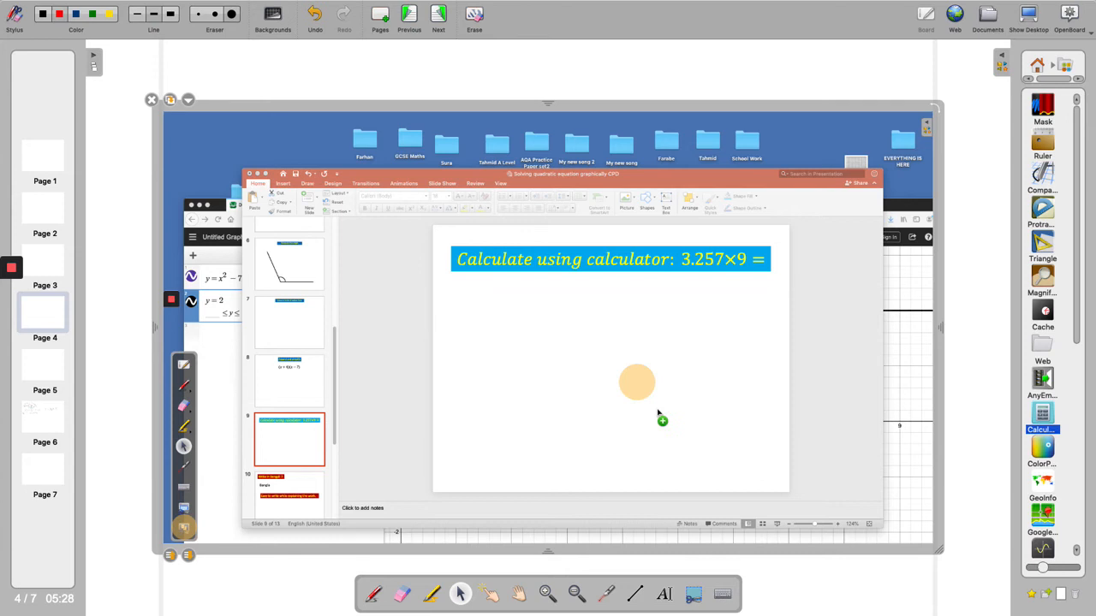
pyautogui.click(1042, 419)
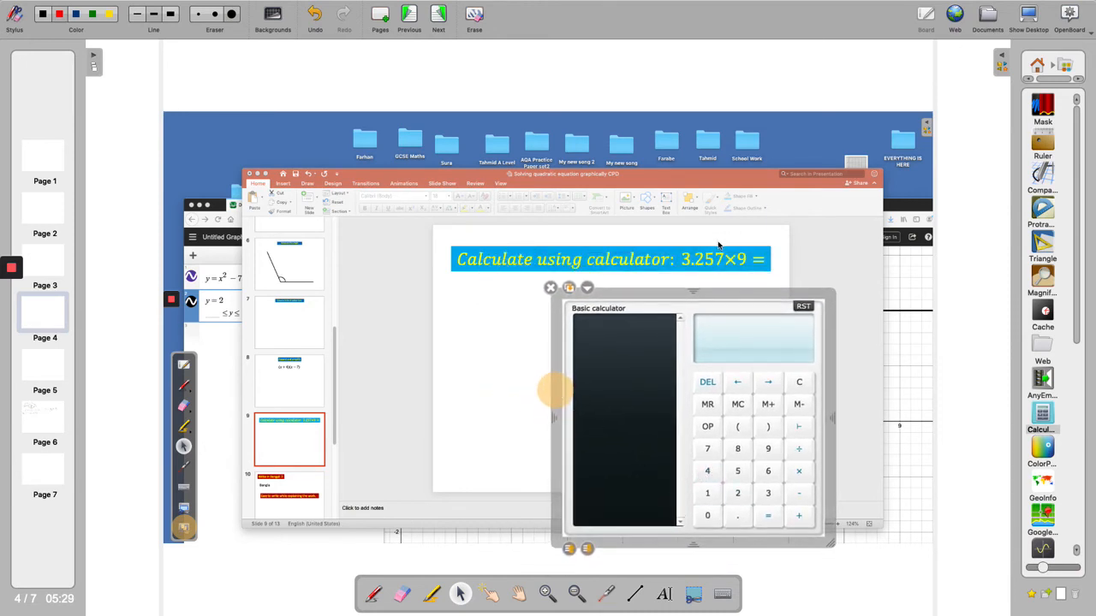
# Key 3.257× into the basic Calculator widget
pyautogui.click(768, 492)
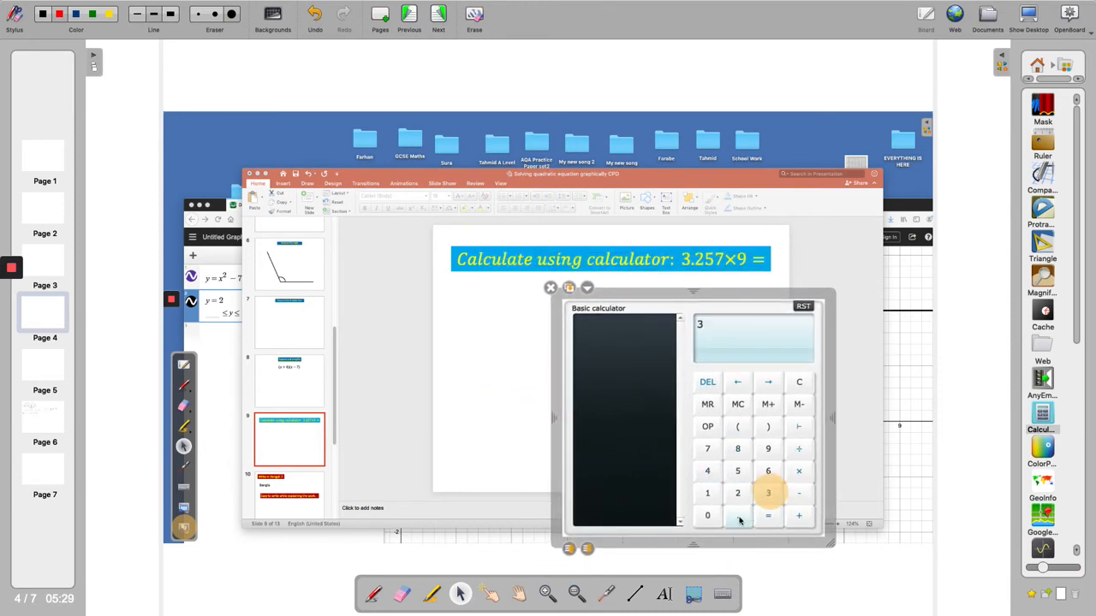
pyautogui.click(737, 471)
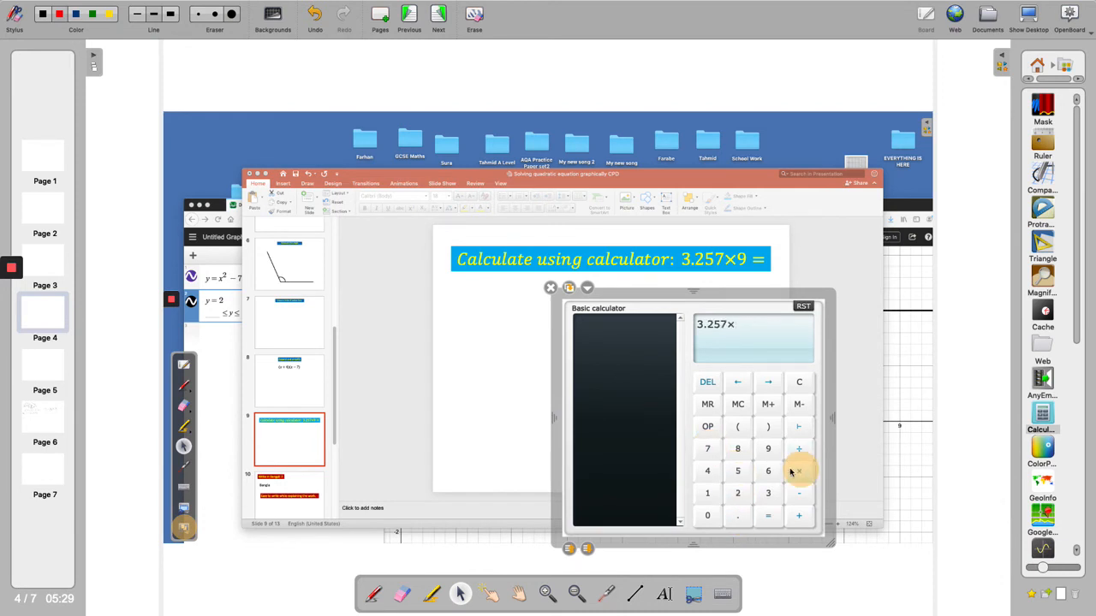
pyautogui.click(768, 515)
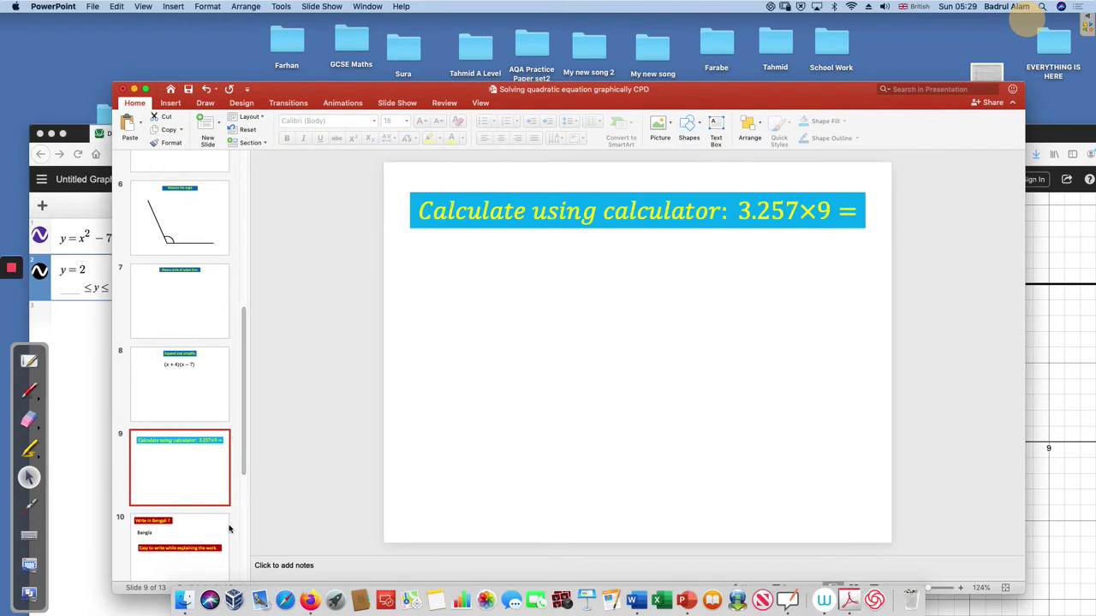
# On the Write in Bengali slide, handwrite a Bengali word beside Bangla in red
pyautogui.click(180, 548)
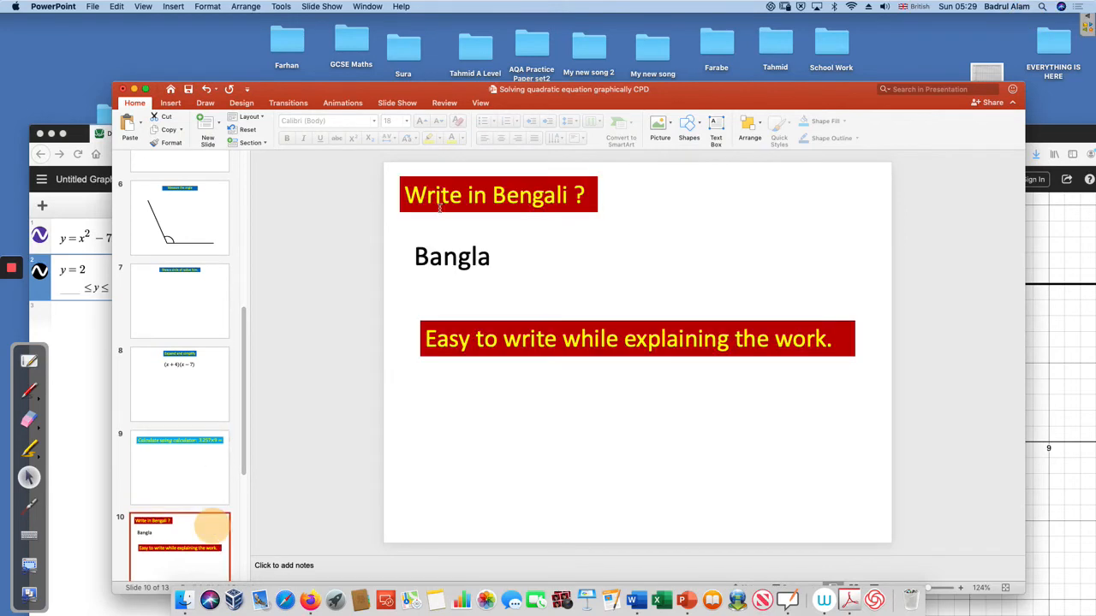
pyautogui.moveTo(514, 214)
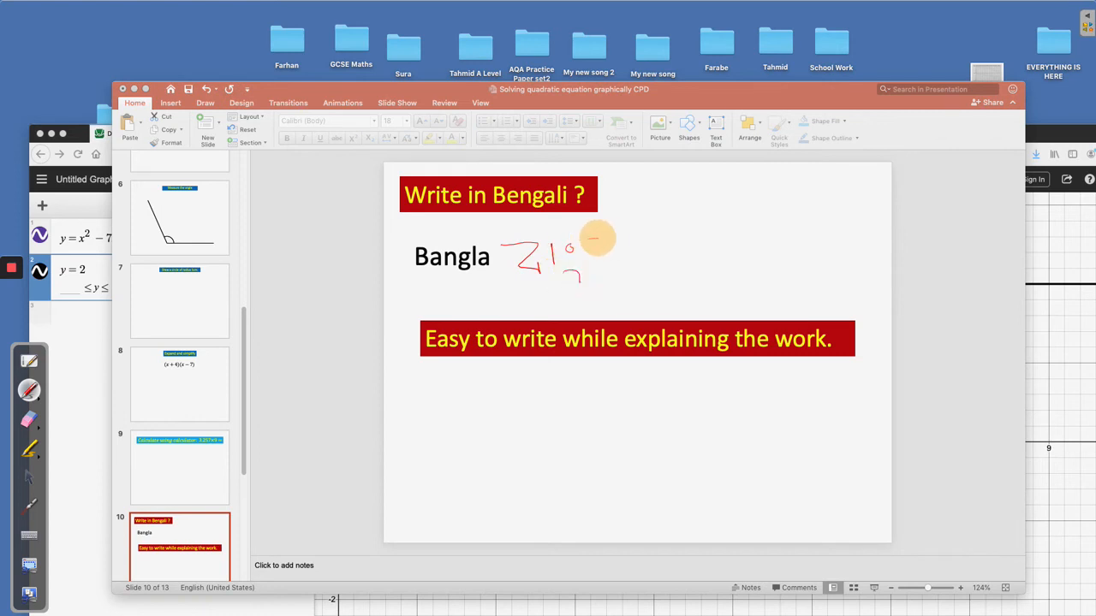
pyautogui.moveTo(591, 244); pyautogui.dragTo(651, 266)
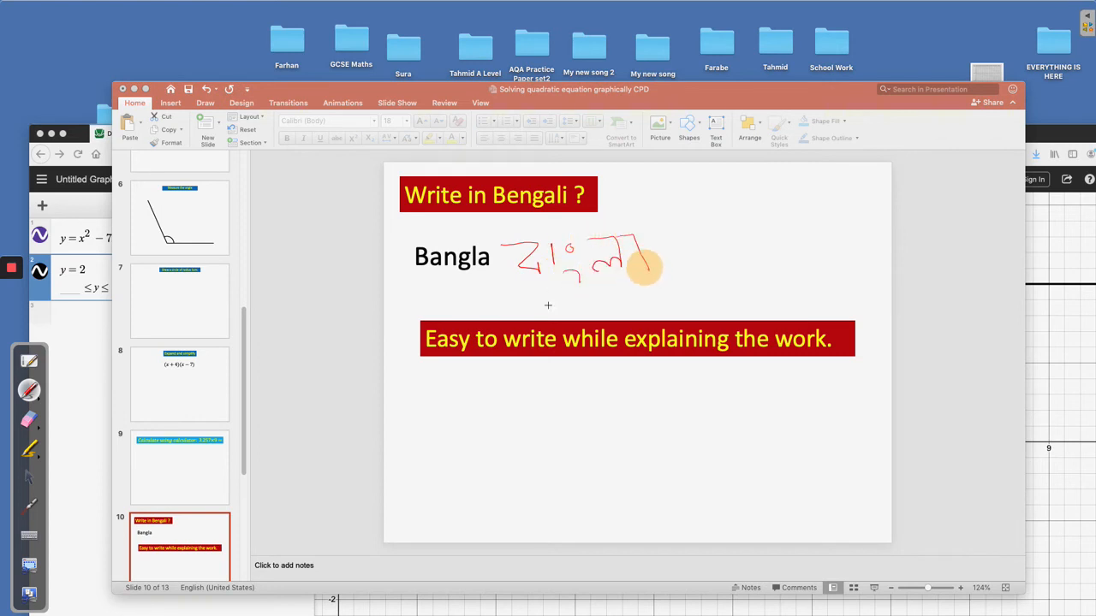
pyautogui.moveTo(651, 266); pyautogui.dragTo(437, 411)
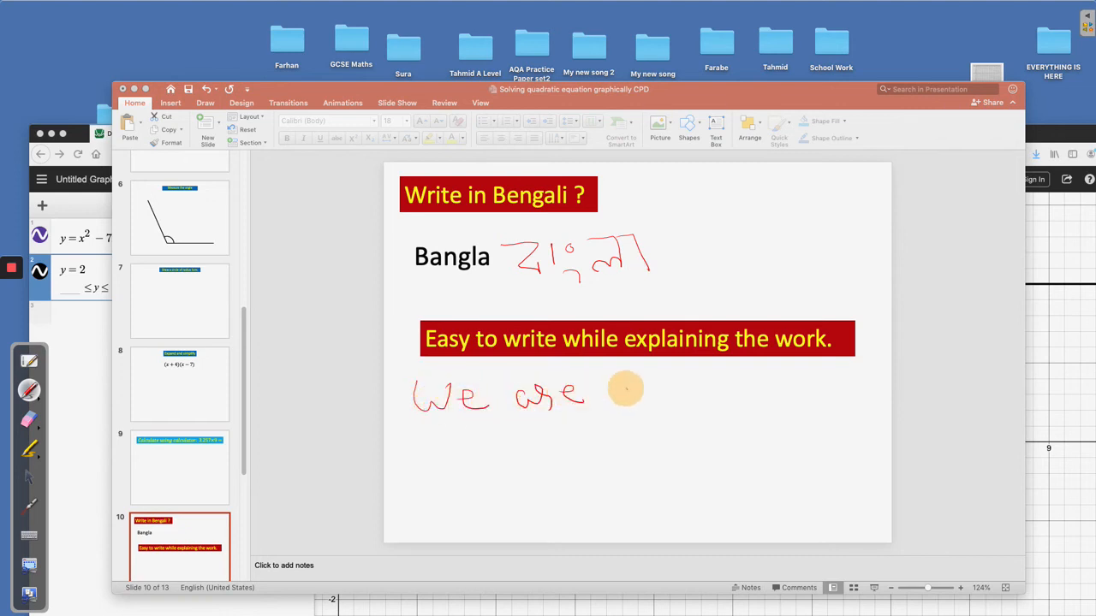
# Handwrite the phrase 'We are outstanding' below the banner
pyautogui.moveTo(616, 402); pyautogui.dragTo(694, 411)
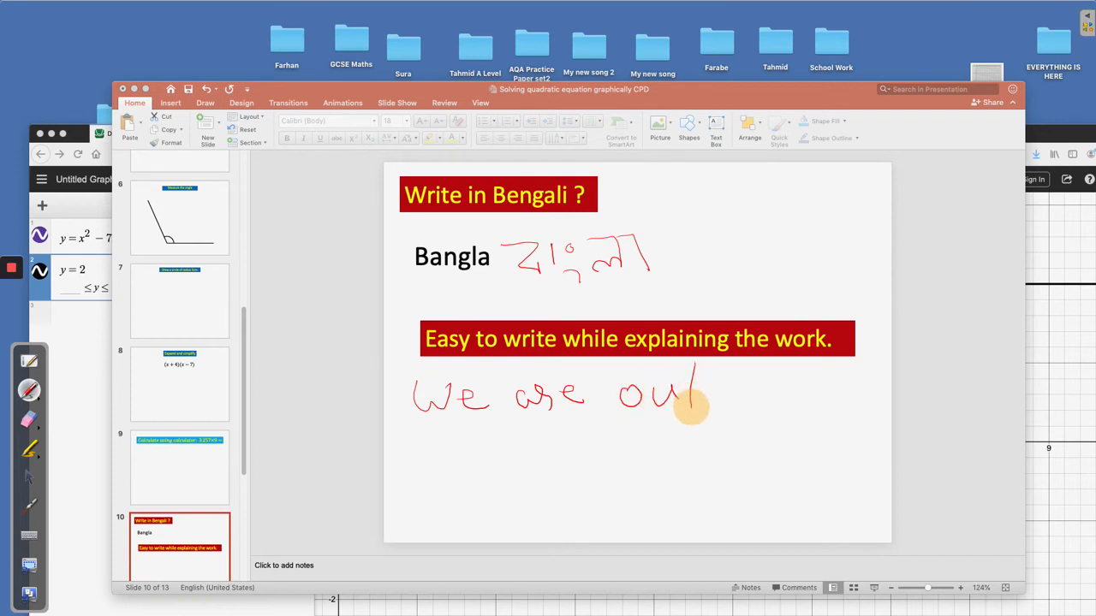
pyautogui.moveTo(693, 394); pyautogui.dragTo(728, 394)
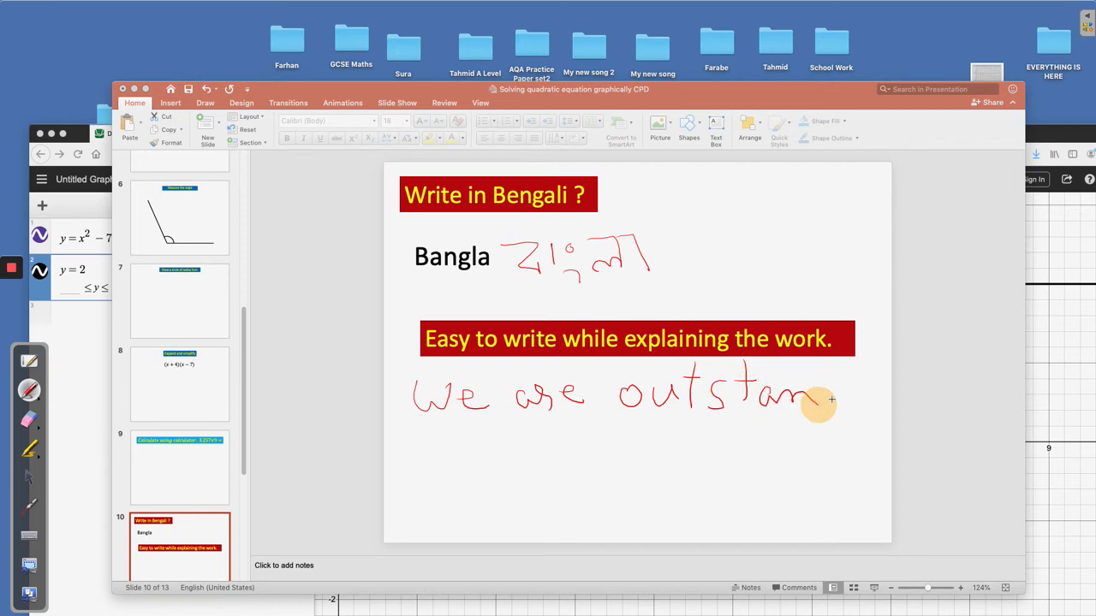
pyautogui.moveTo(818, 407); pyautogui.dragTo(864, 381)
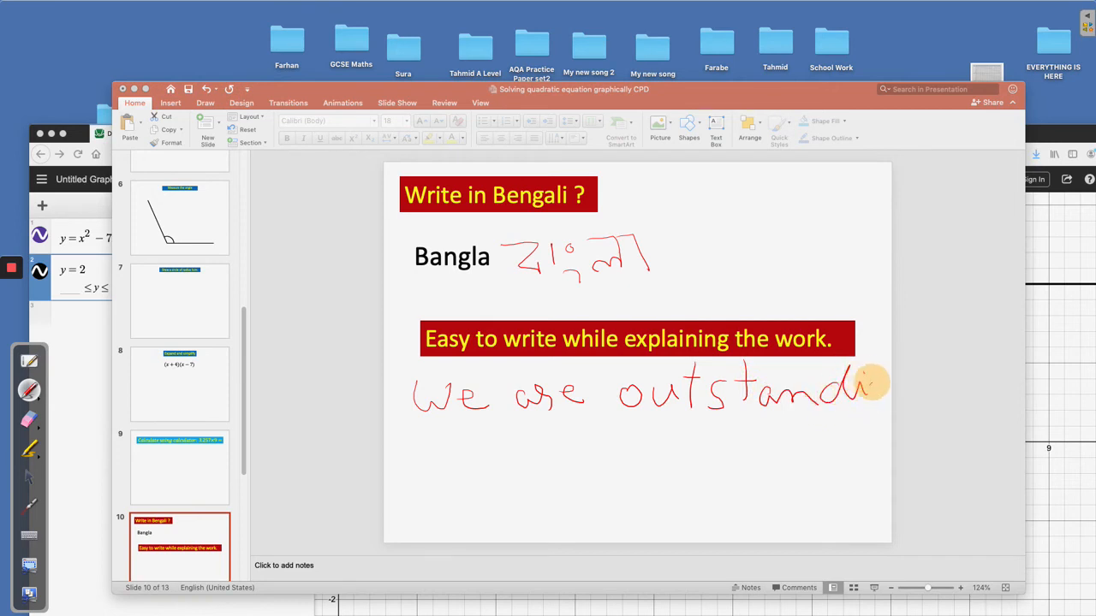
pyautogui.moveTo(856, 381); pyautogui.dragTo(1031, 364)
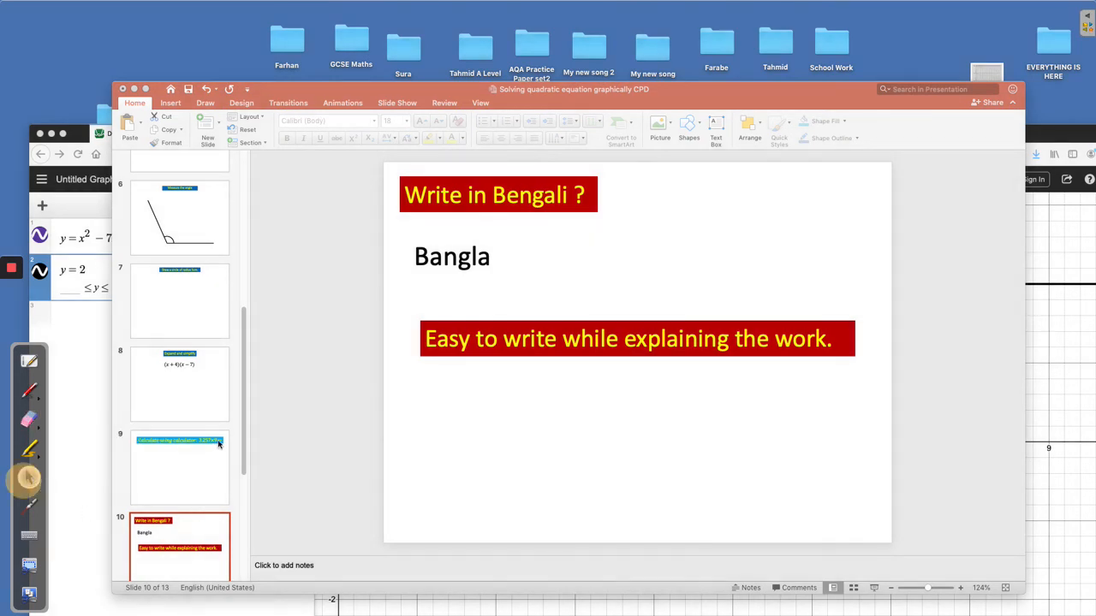
# Go to slide 11, the Julie slide with the Bengali paragraph
pyautogui.scroll(-3)
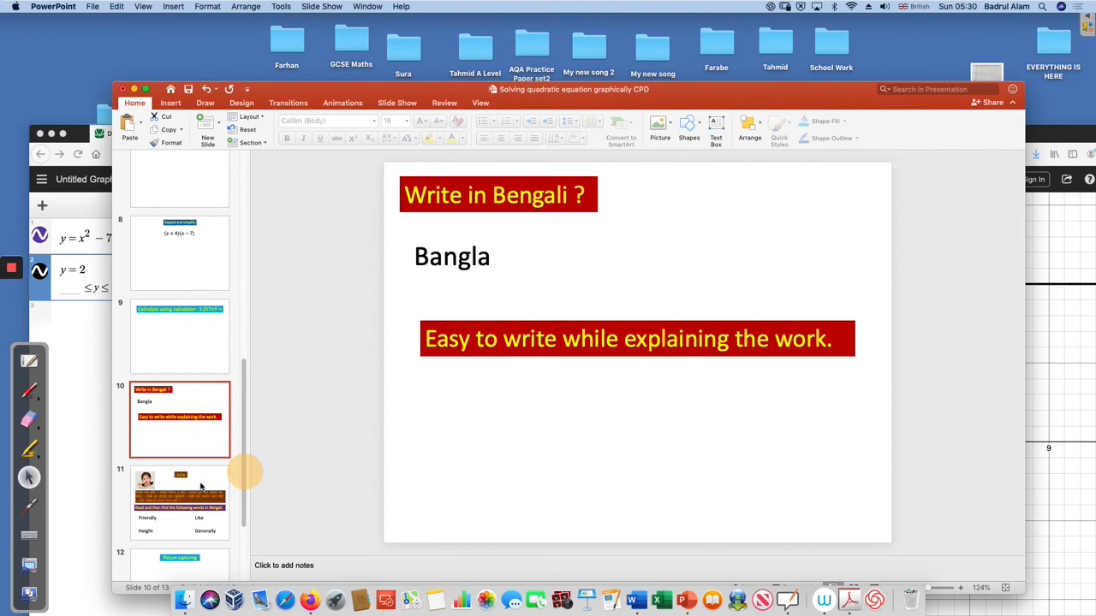
pyautogui.click(180, 501)
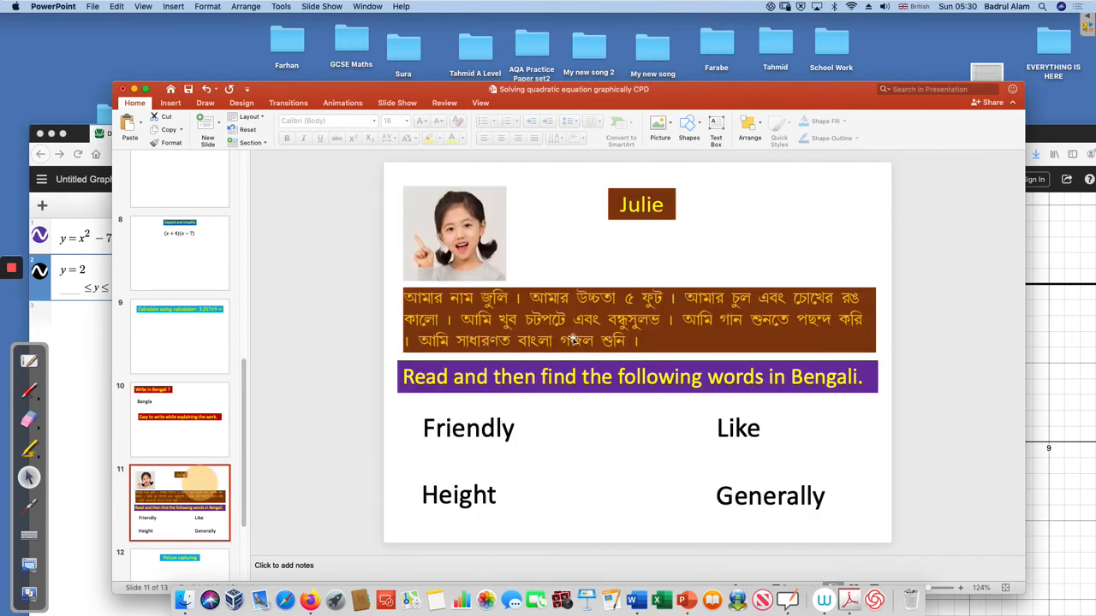
pyautogui.moveTo(537, 350)
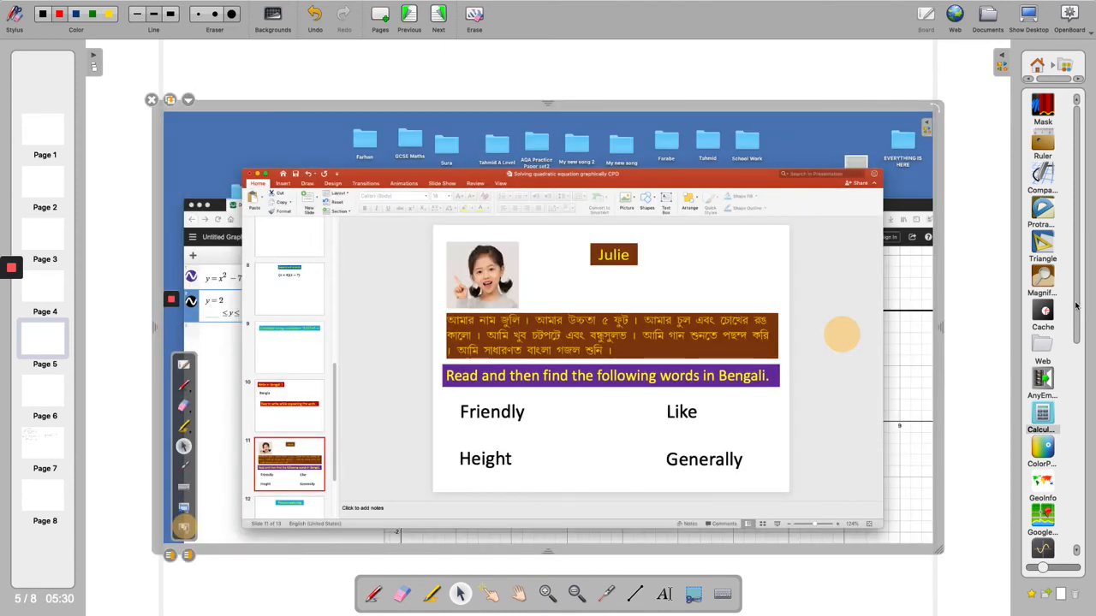
# Add a Stopwatch widget, set it to 10 seconds and start it, then return to the desktop
pyautogui.scroll(-3)
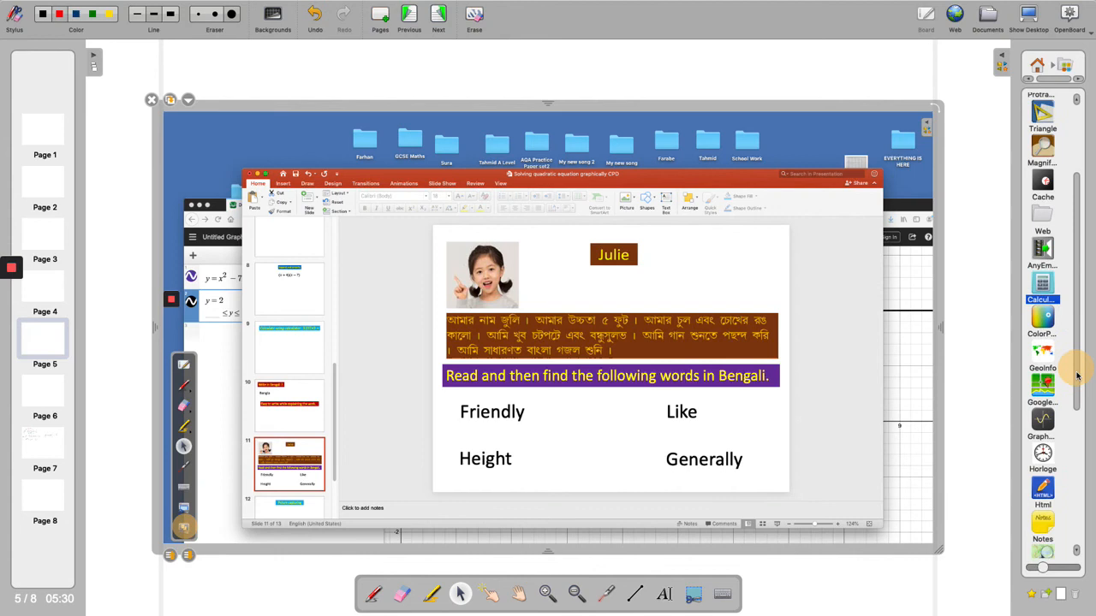
pyautogui.scroll(-3)
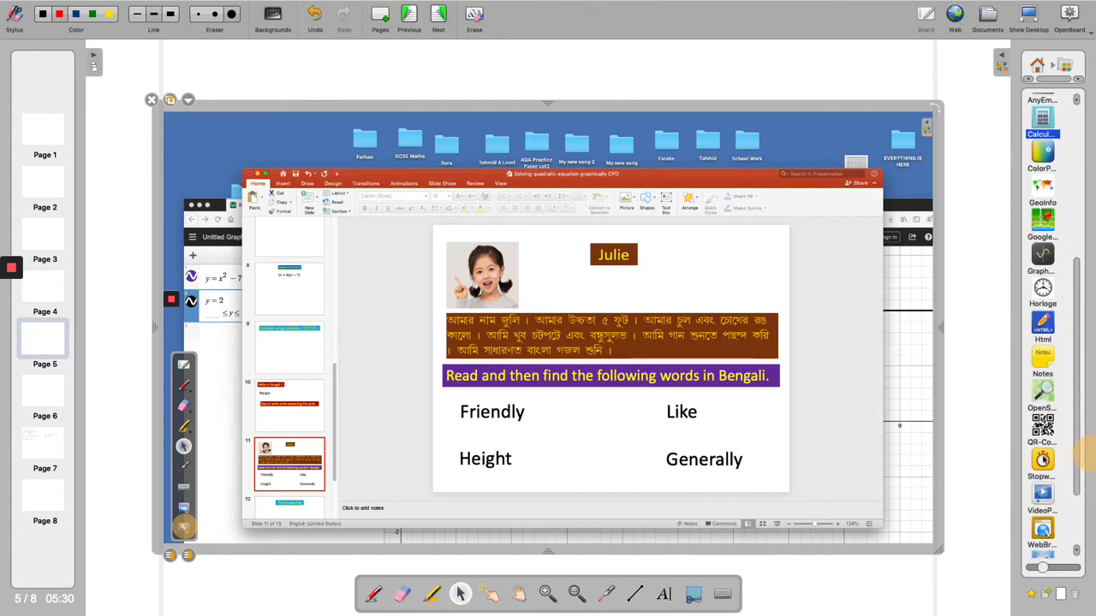
pyautogui.click(1042, 460)
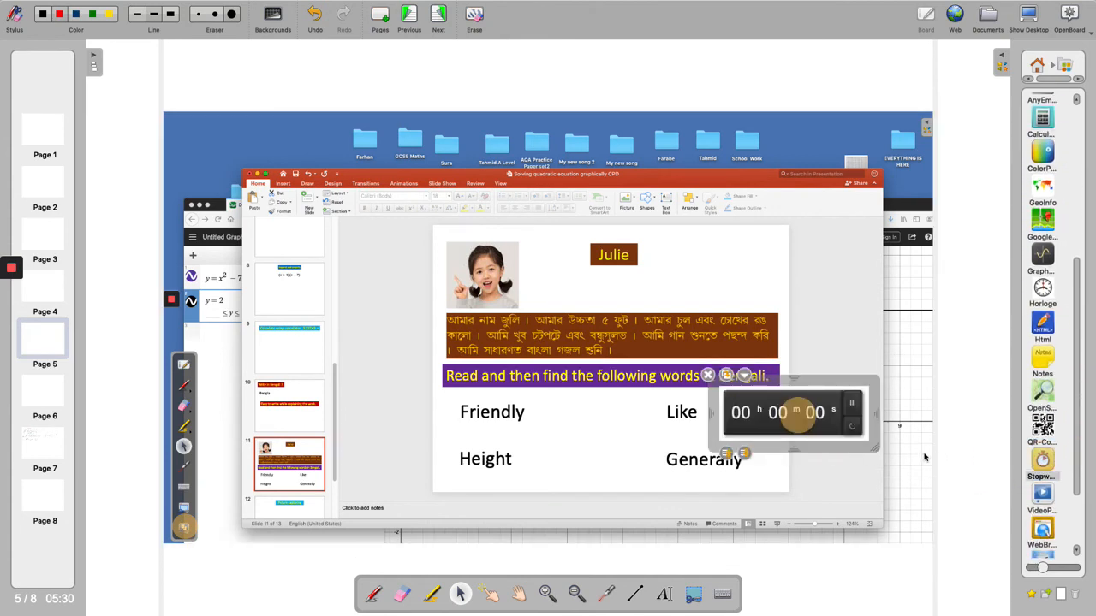
pyautogui.click(852, 403)
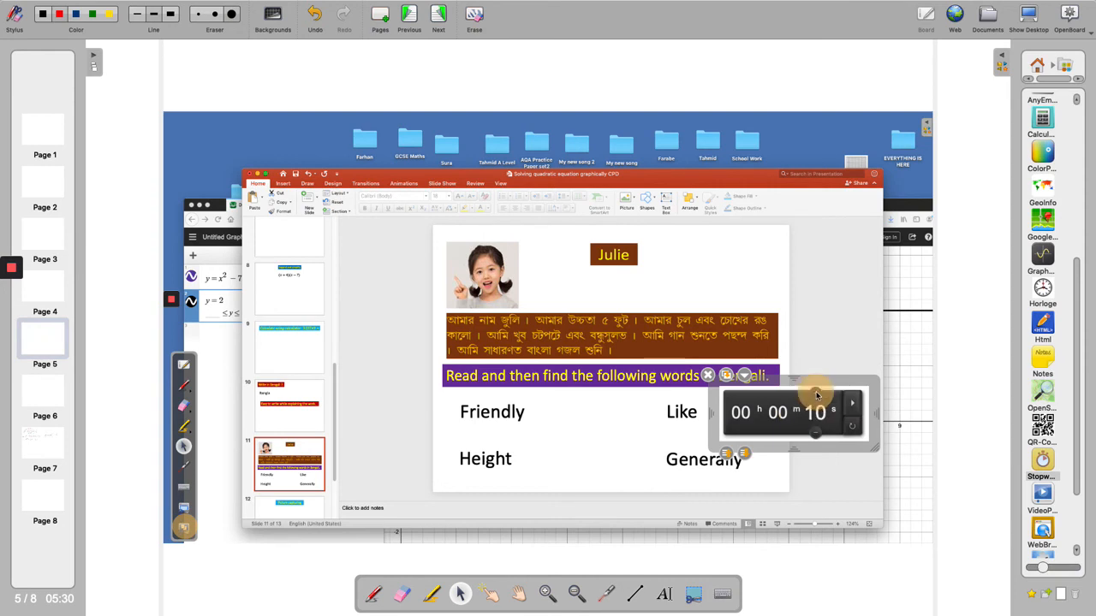
pyautogui.click(851, 403)
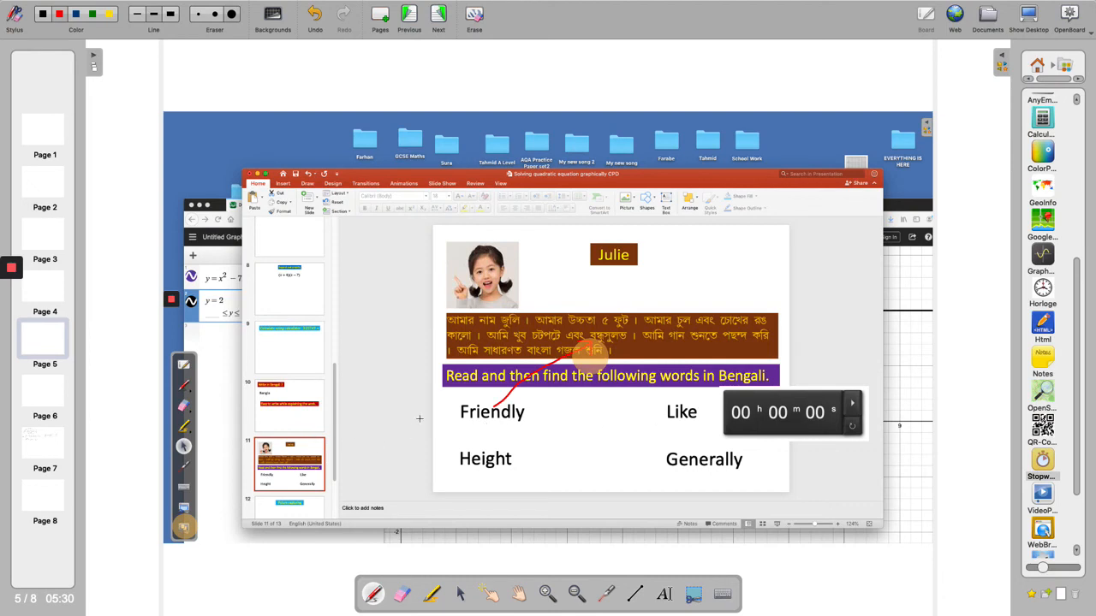
pyautogui.click(474, 14)
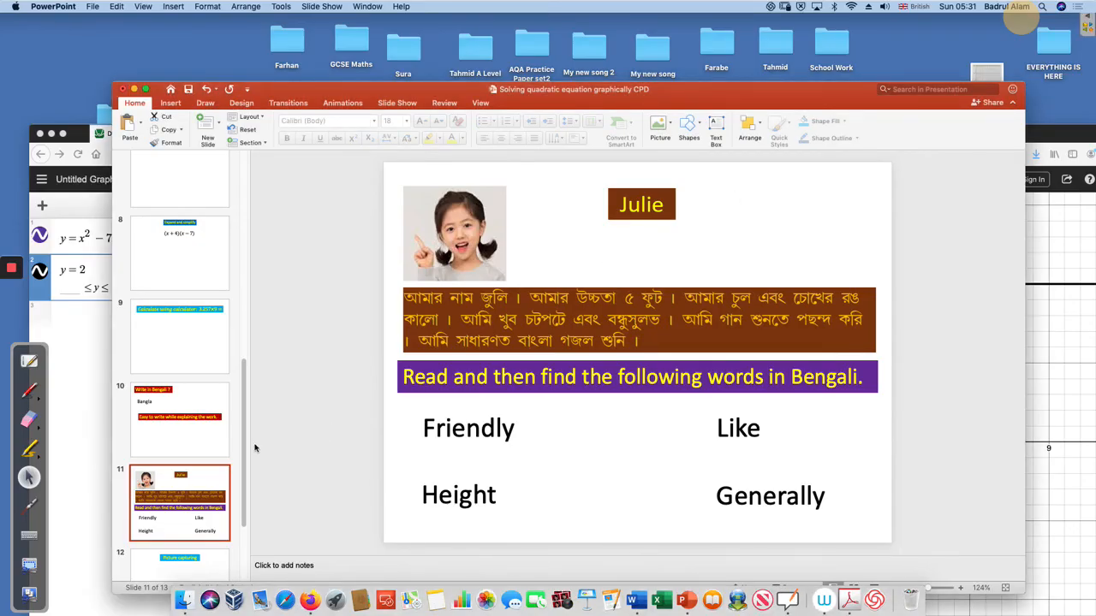
# Go to slide 12, Picture capturing
pyautogui.click(180, 544)
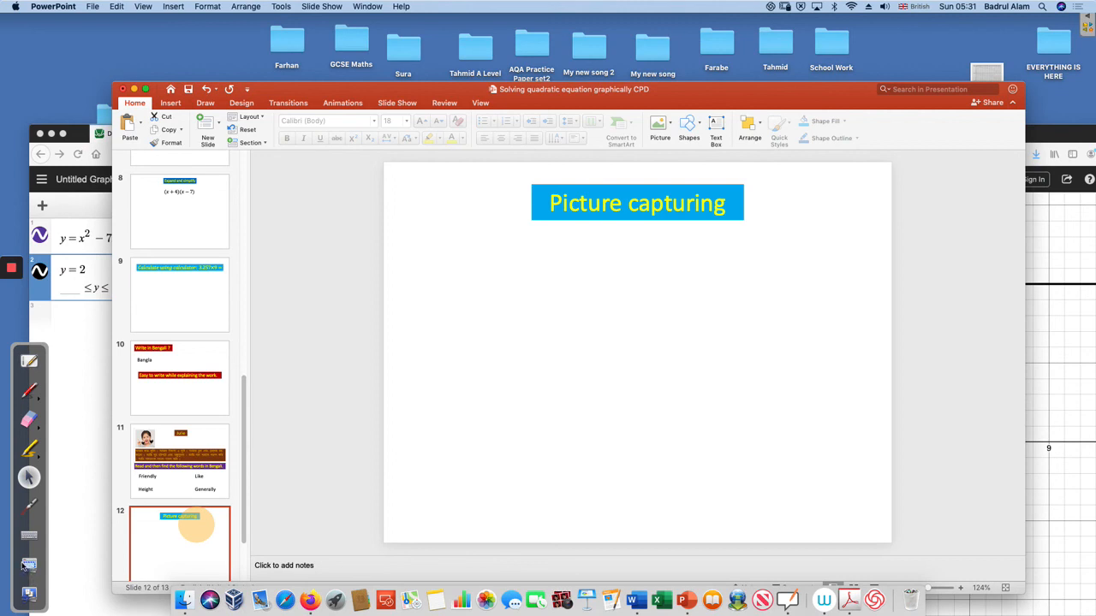
pyautogui.moveTo(107, 417)
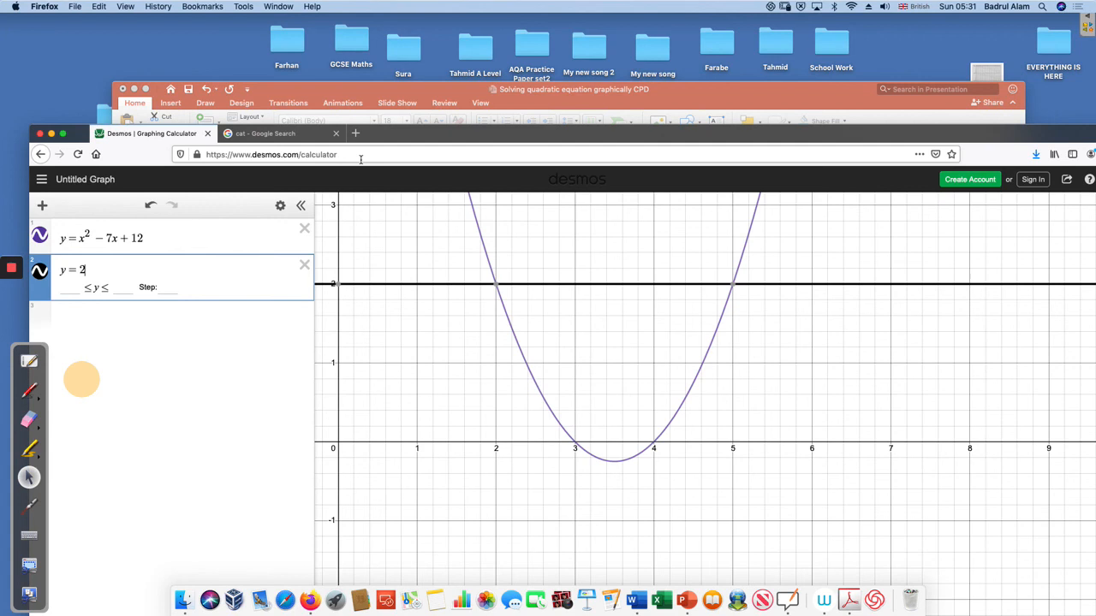
# Switch to the 'cat - Google Search' results tab
pyautogui.click(265, 133)
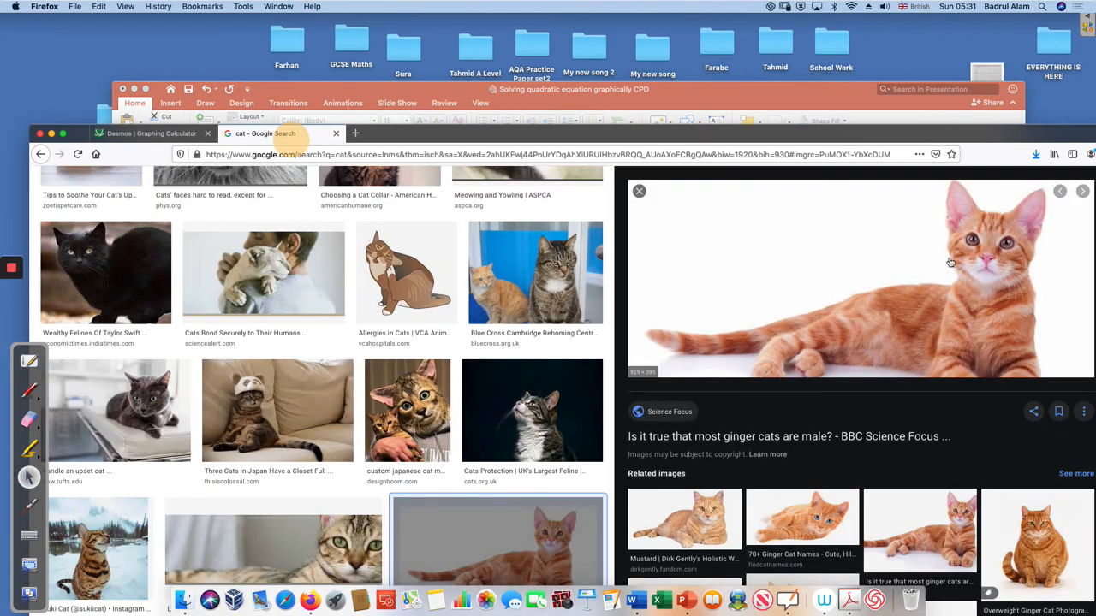
pyautogui.moveTo(980, 187)
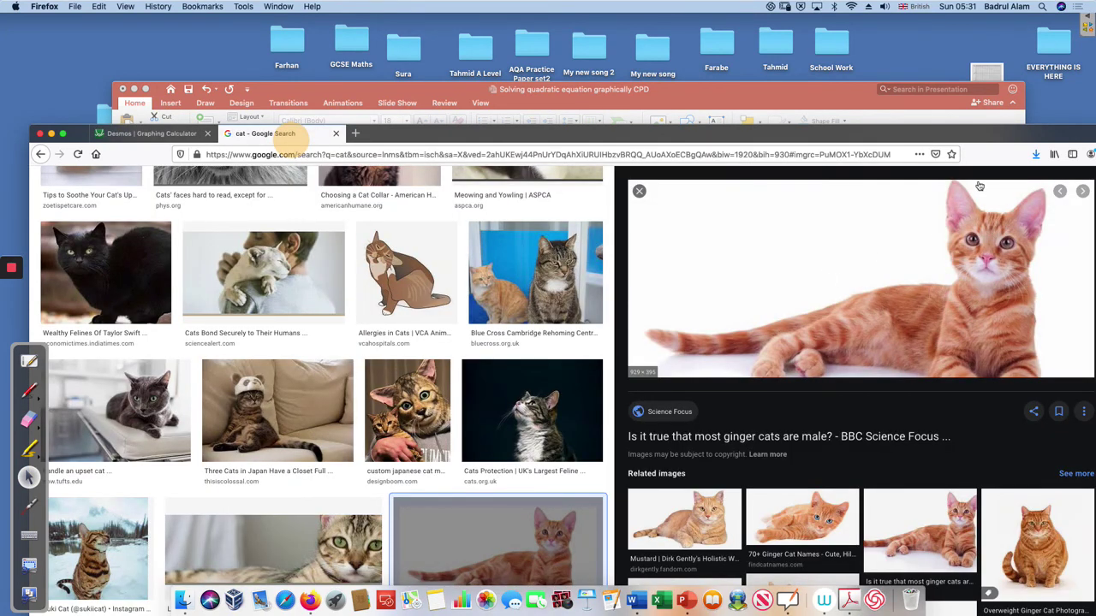
pyautogui.moveTo(918, 219)
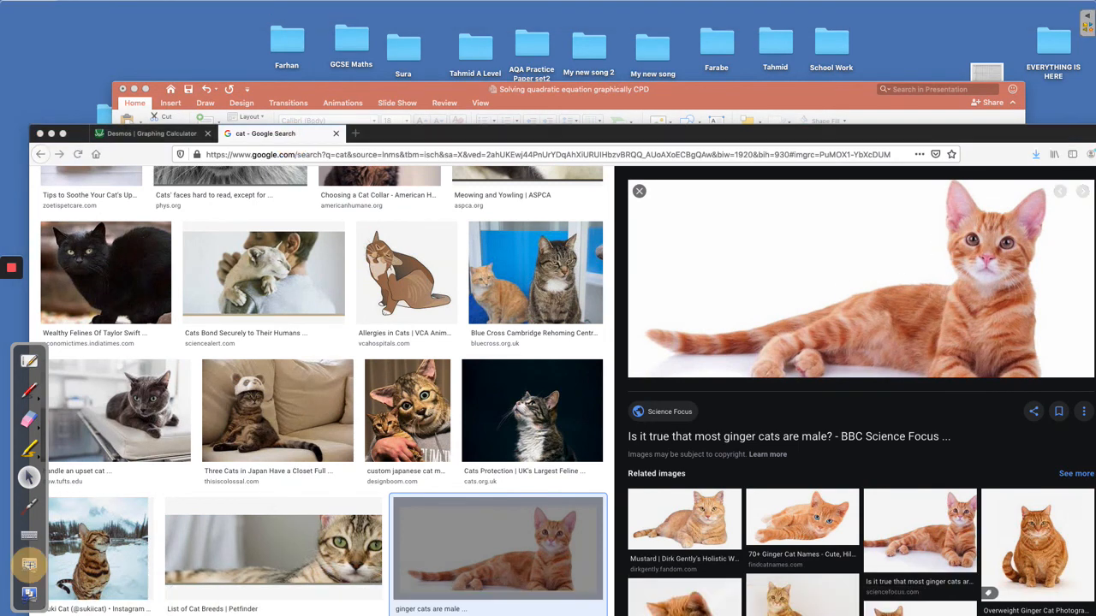
pyautogui.moveTo(1059, 256)
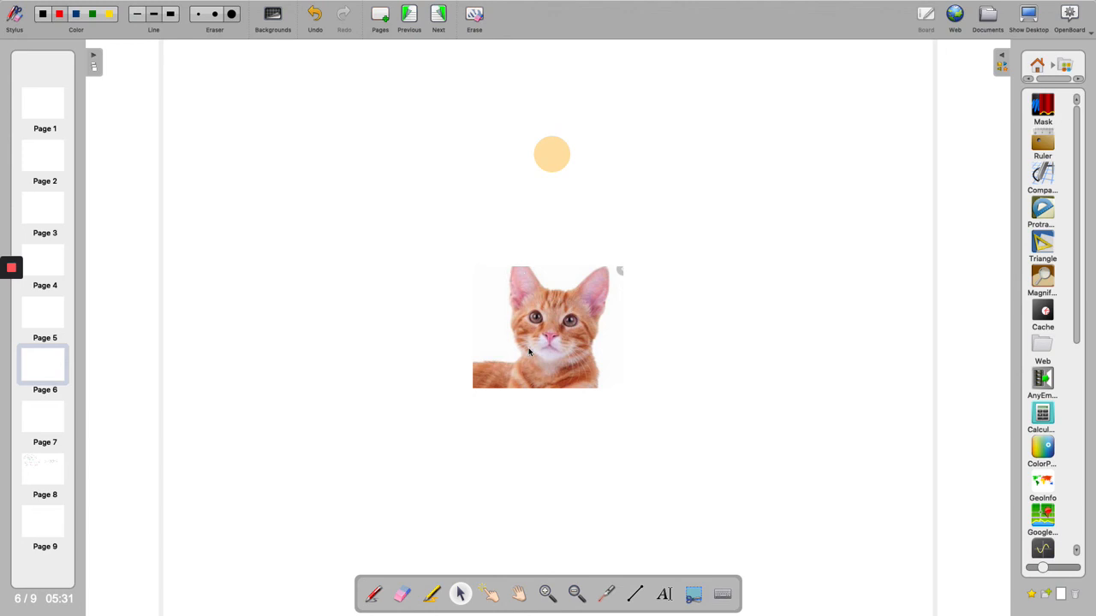
pyautogui.moveTo(768, 264)
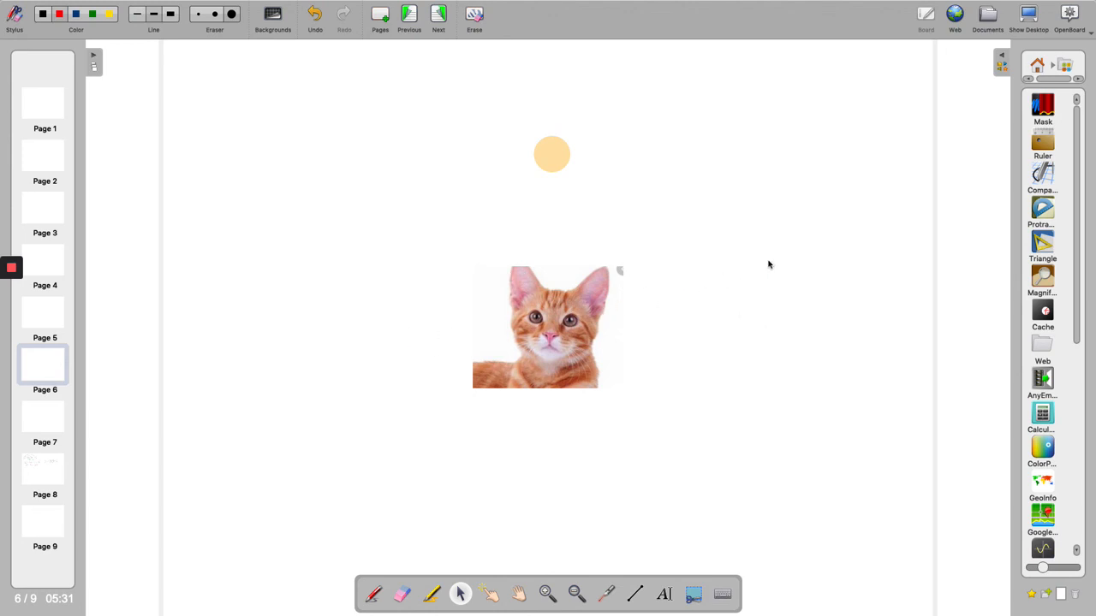
pyautogui.moveTo(499, 158)
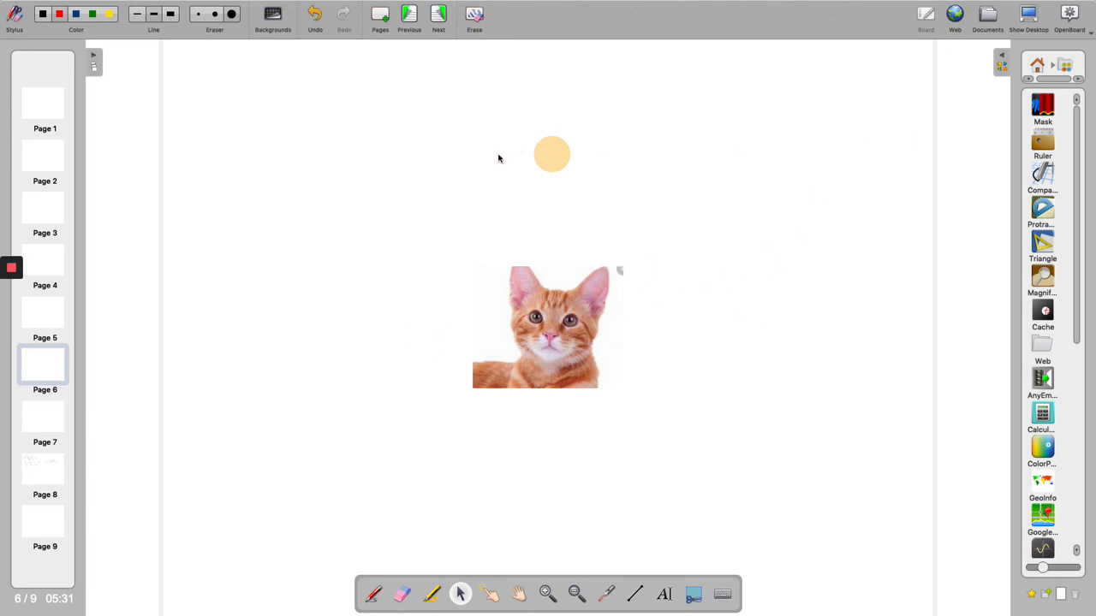
# Return to the desktop from the board holding the captured cat picture
pyautogui.click(474, 16)
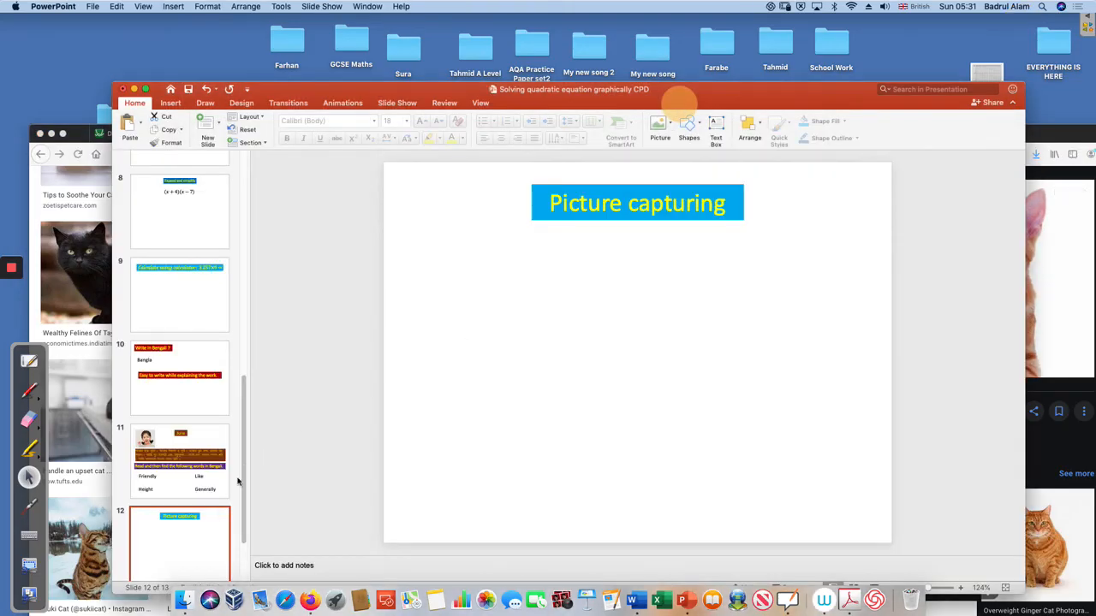
# Go to the closing slide 13, 'Thanks for watching'
pyautogui.scroll(-3)
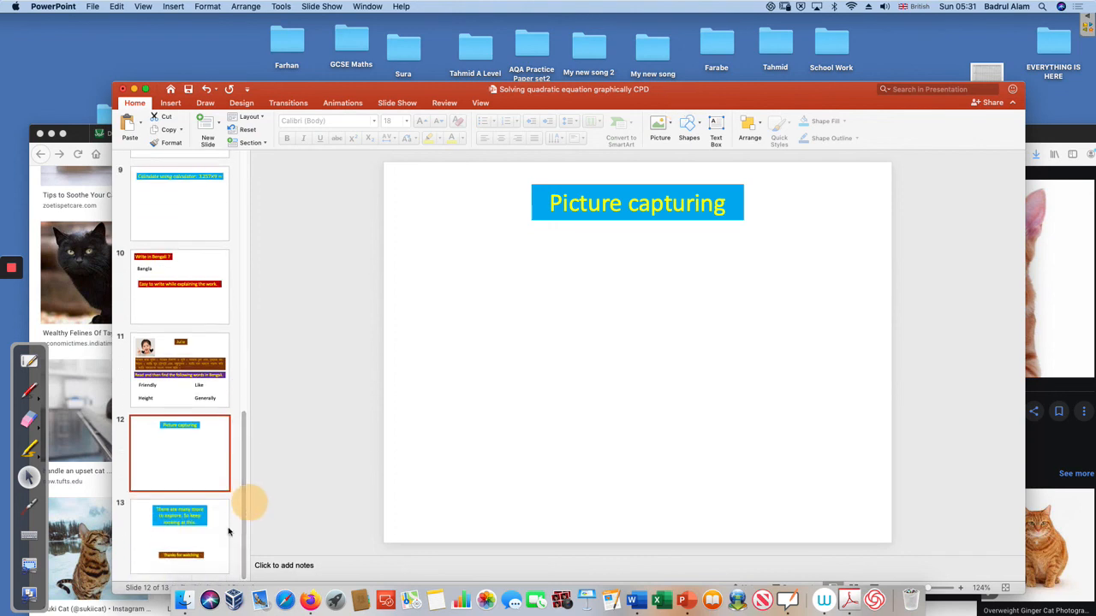
pyautogui.click(180, 537)
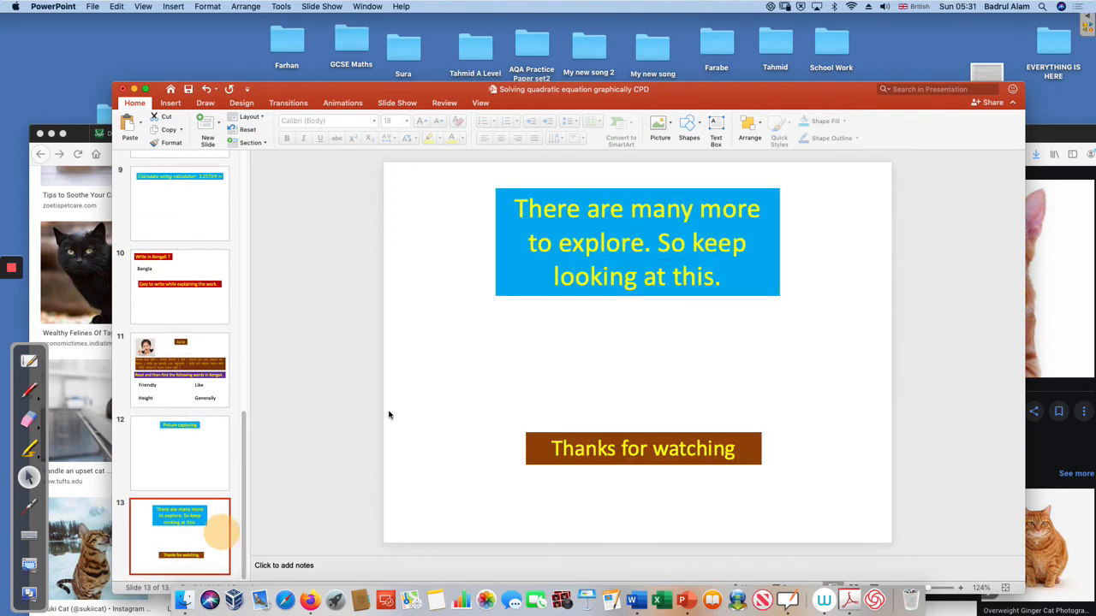
pyautogui.moveTo(487, 294)
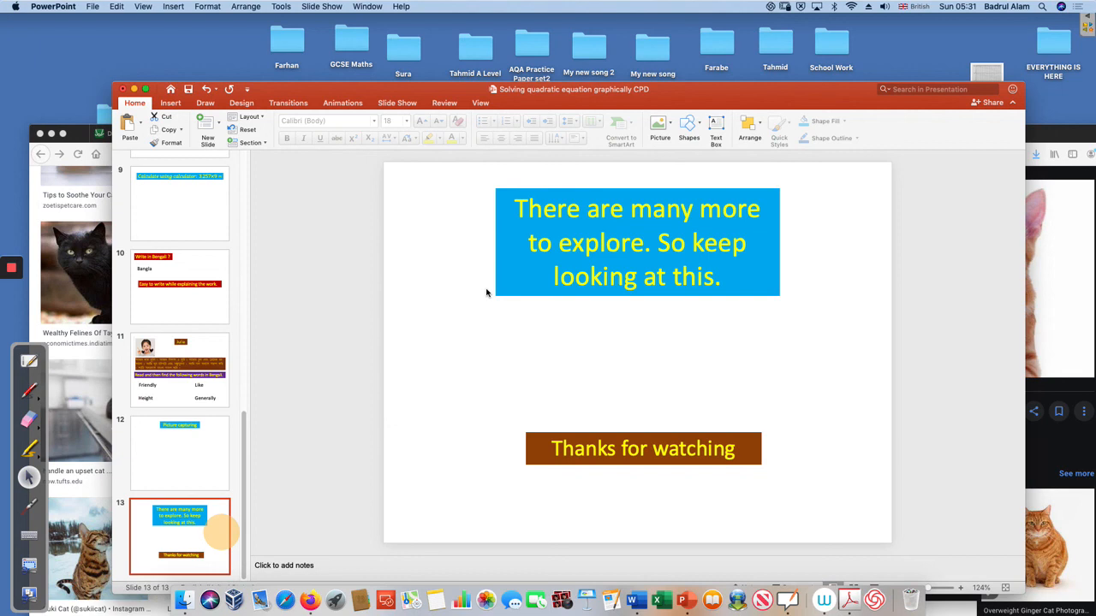